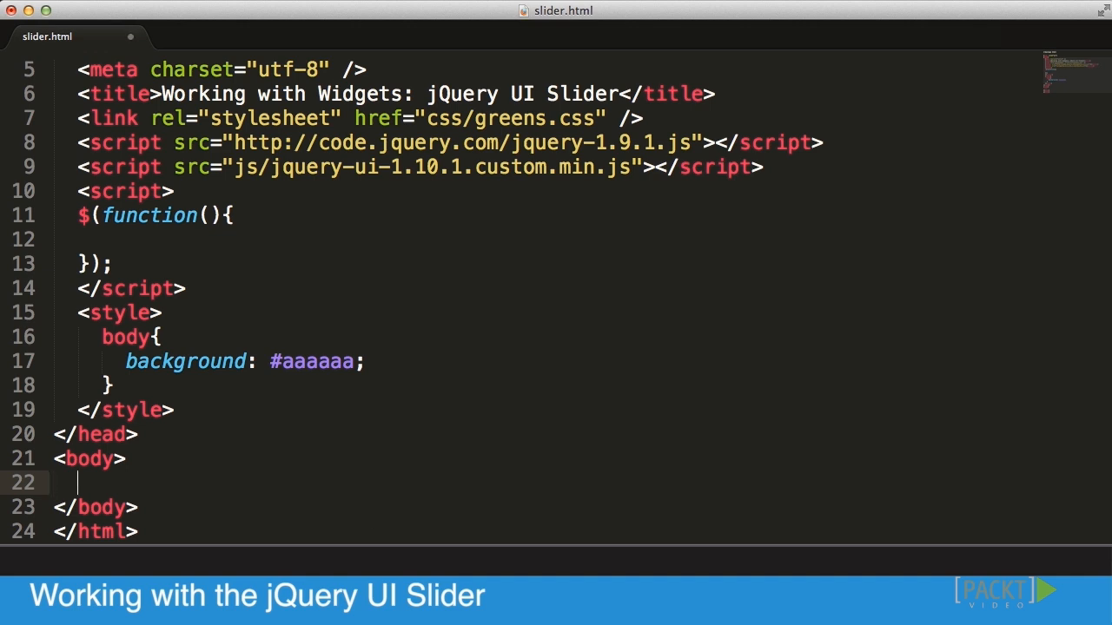
Add <div id="rgb"> to the body and begin $('#rgb').slider in the ready function.
{"action": "type", "text": "<div id="}
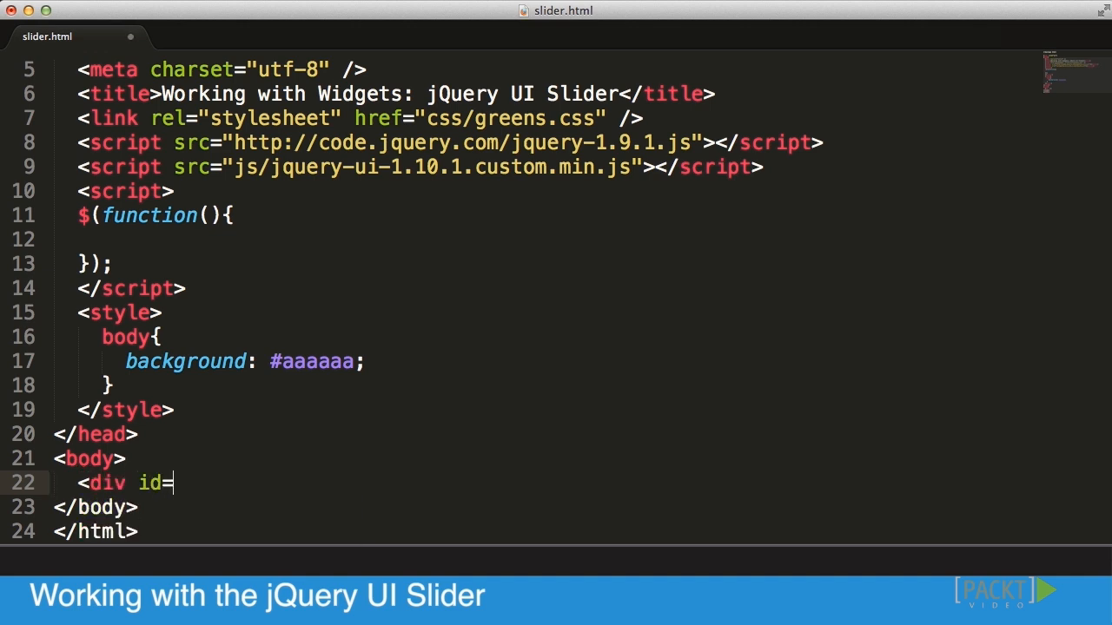
{"action": "type", "text": "\"rgb\" />"}
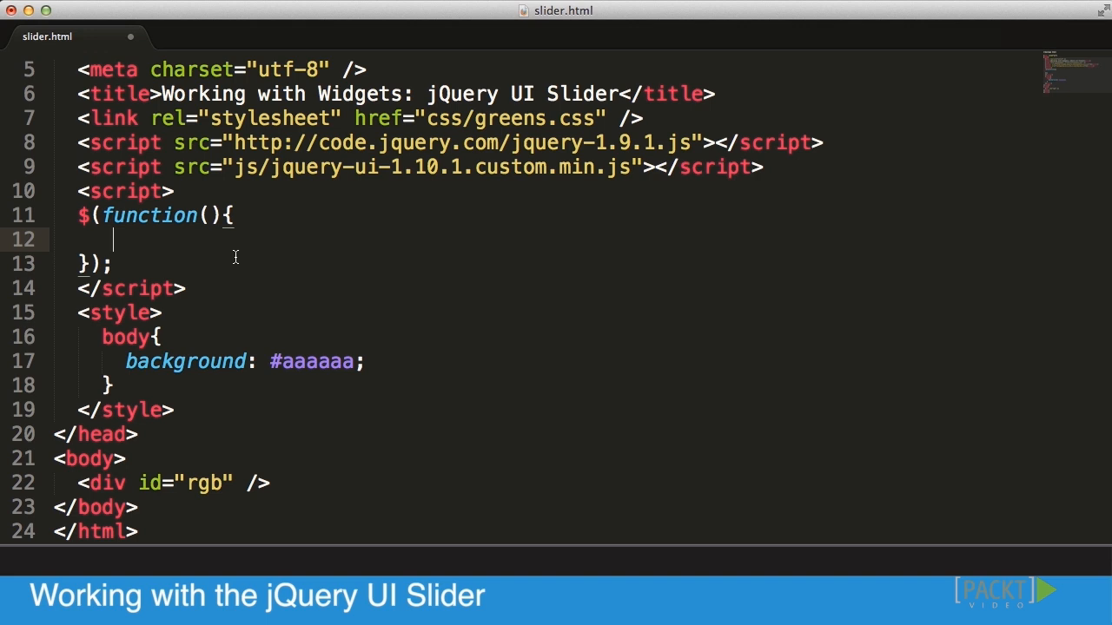
{"action": "type", "text": "$"}
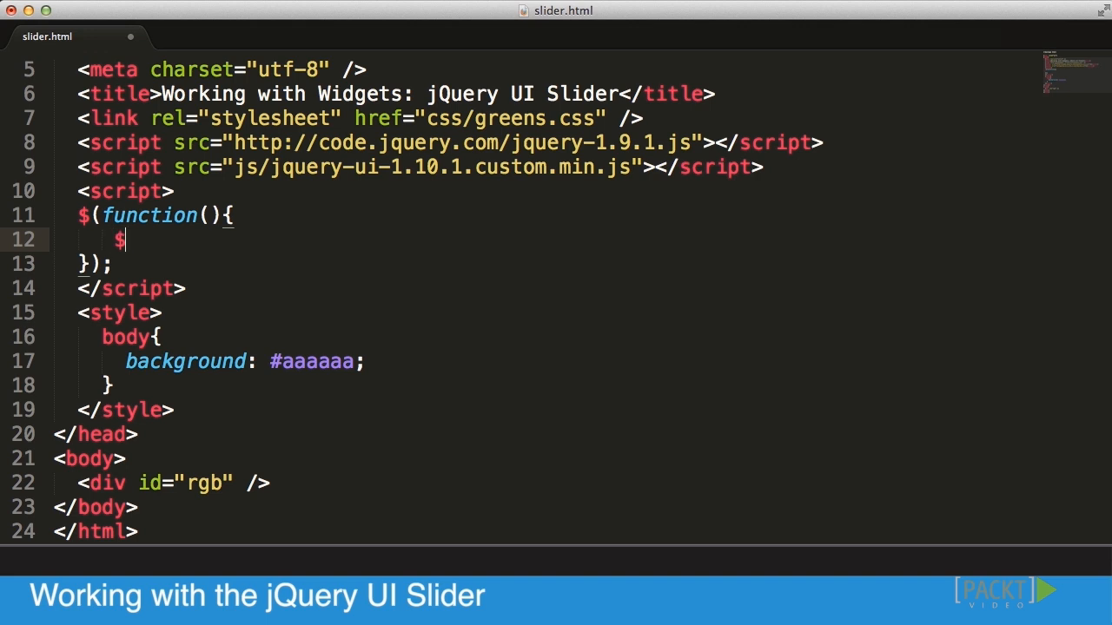
{"action": "type", "text": "()"}
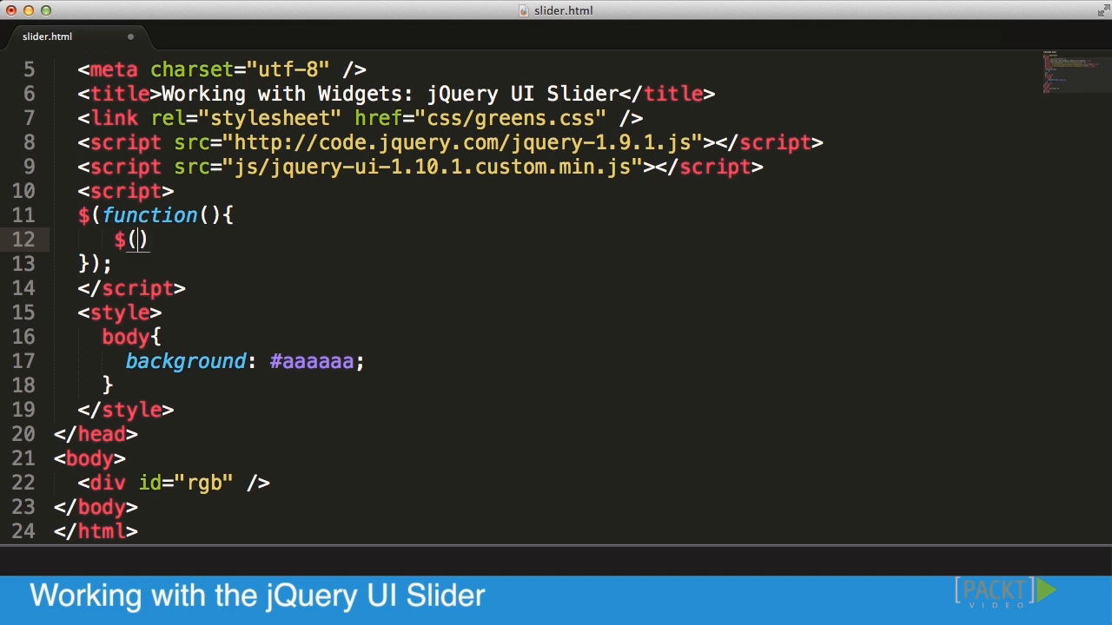
{"action": "type", "text": "'#'"}
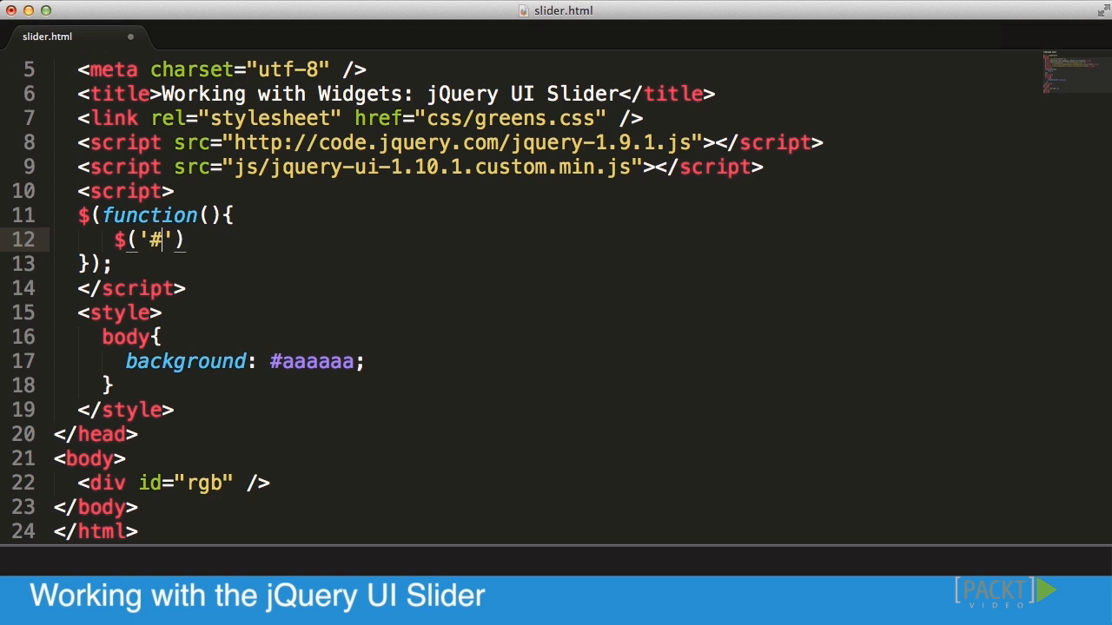
{"action": "type", "text": "rgb"}
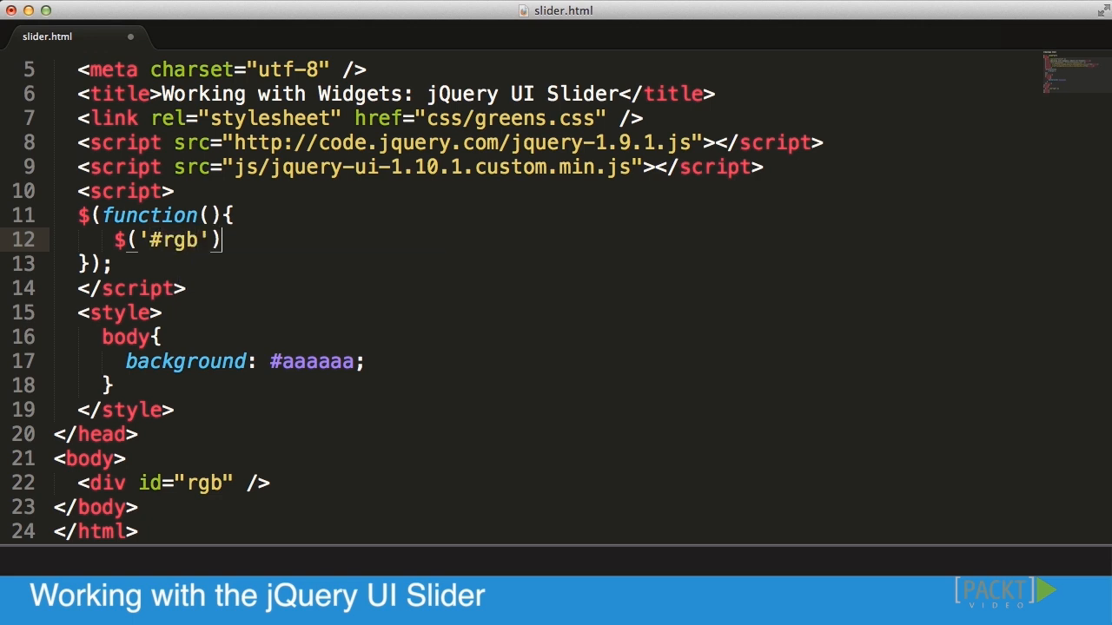
{"action": "type", "text": ".slider"}
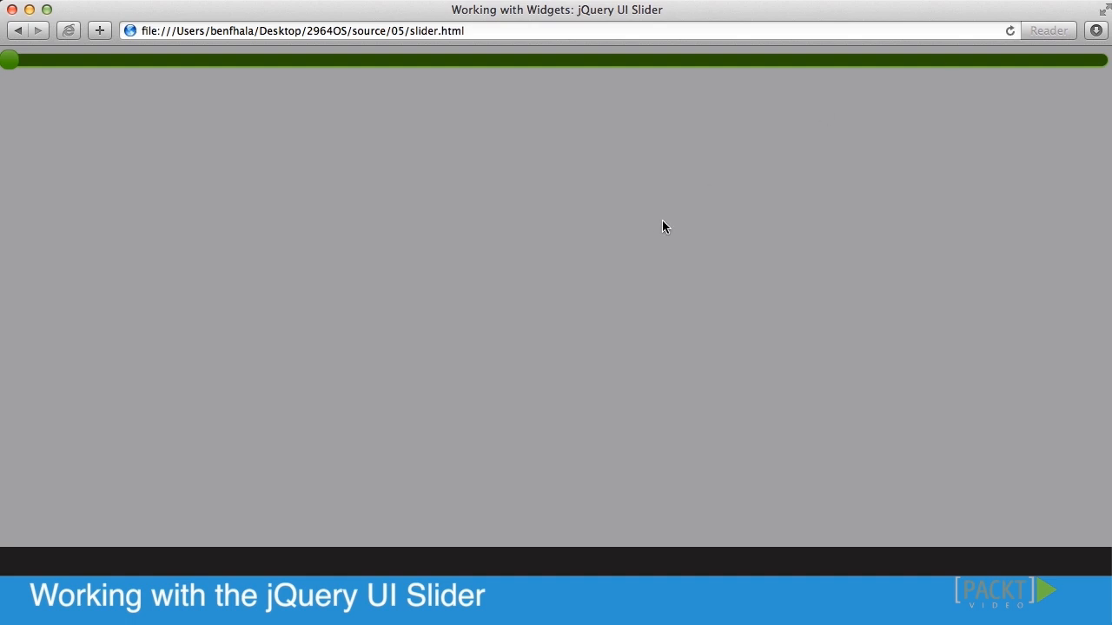
{"action": "mouse_move", "coordinate": [608, 199]}
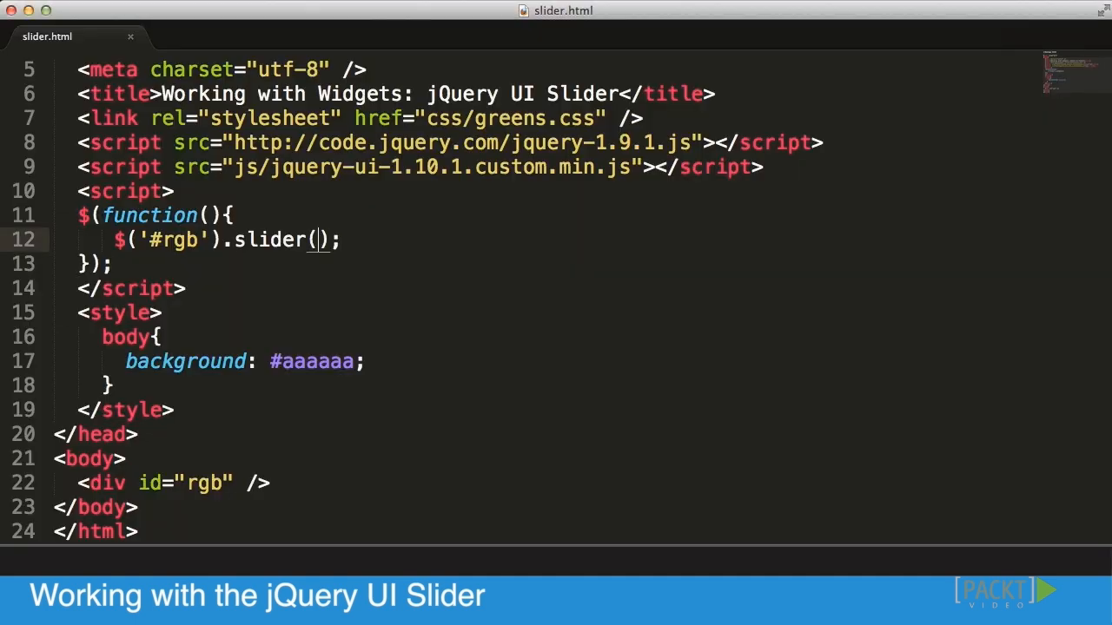
Pass the slider options max:255, slide:updateBackground and change:updateBackground.
{"action": "type", "text": "{}"}
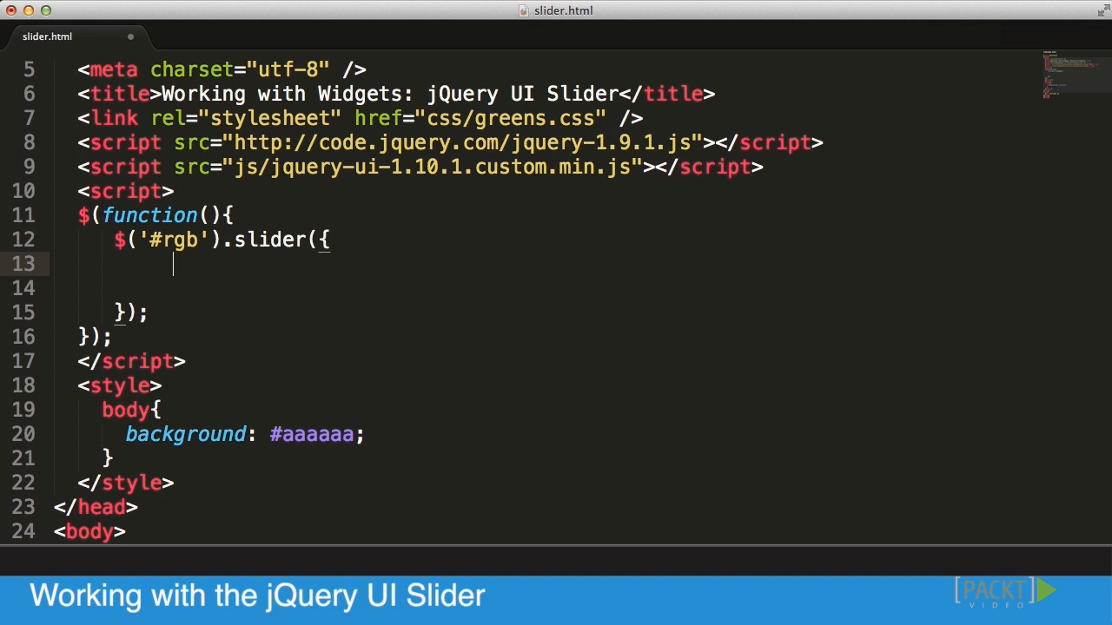
{"action": "type", "text": "m"}
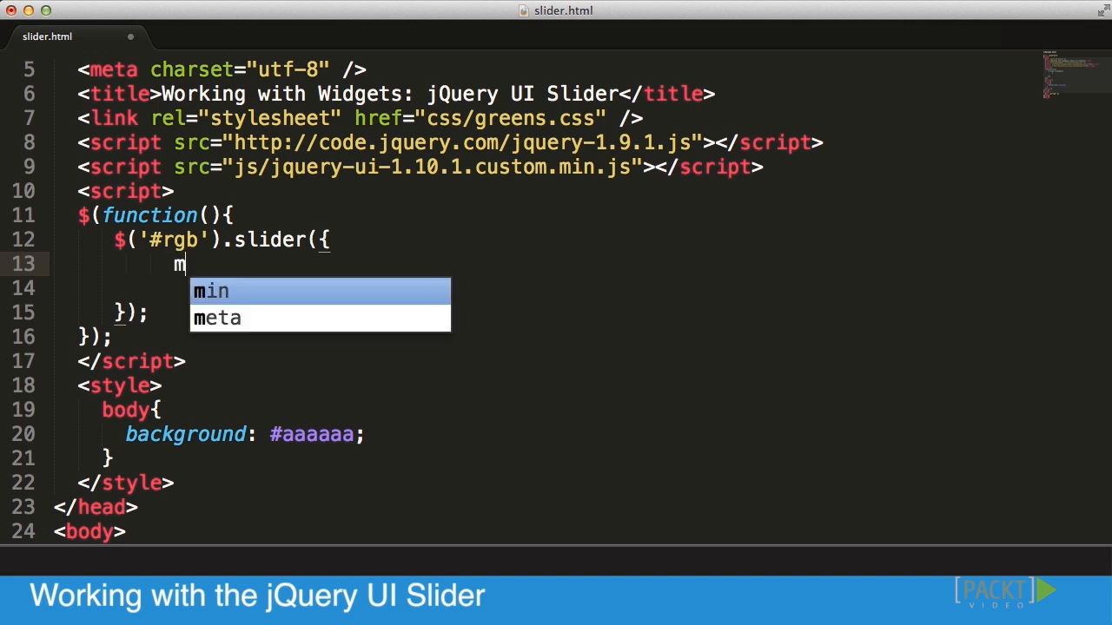
{"action": "type", "text": "ax:255"}
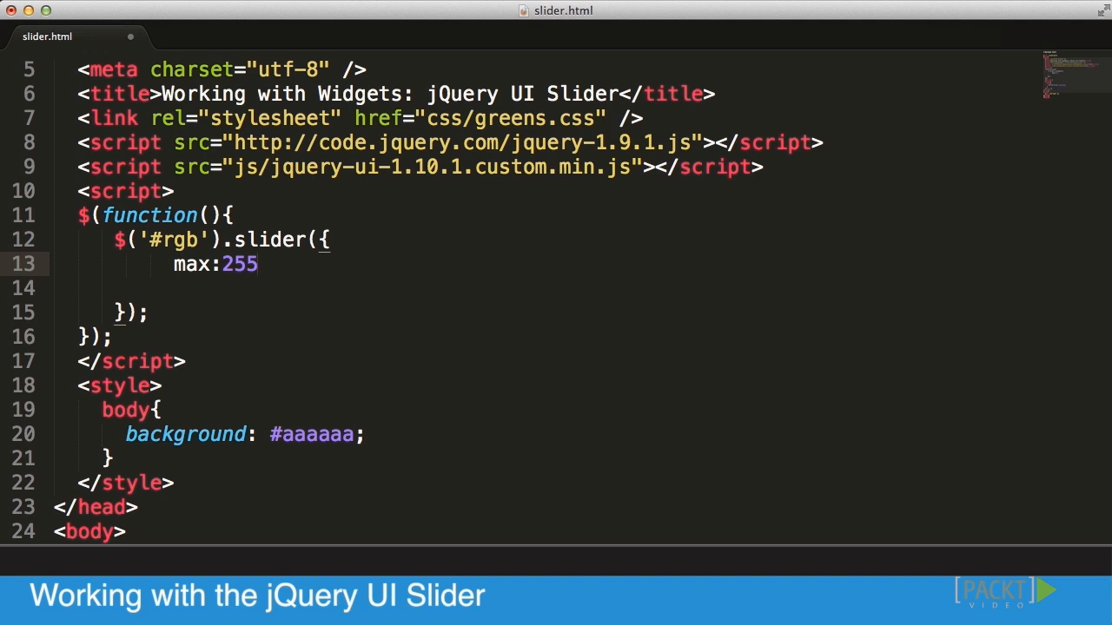
{"action": "type", "text": ","}
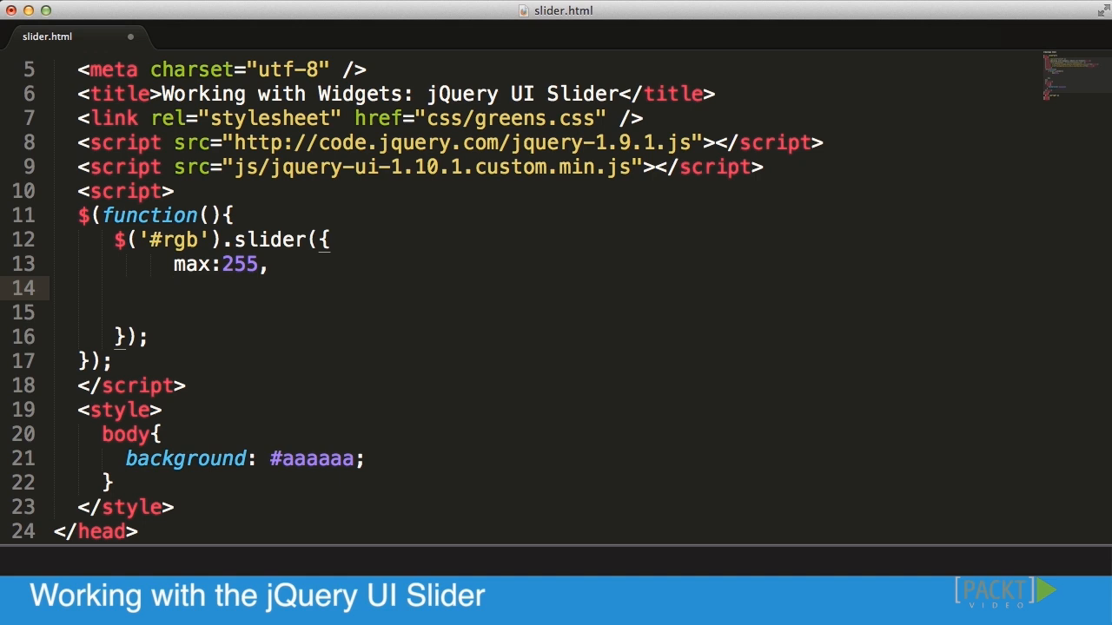
{"action": "type", "text": "slide:"}
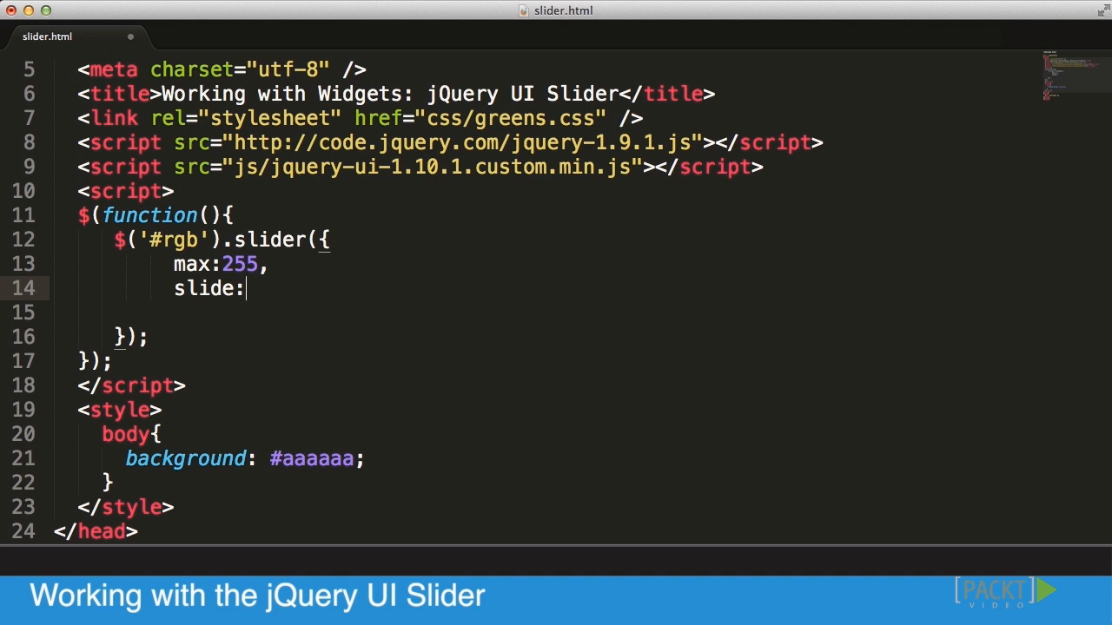
{"action": "type", "text": "updateBackground,"}
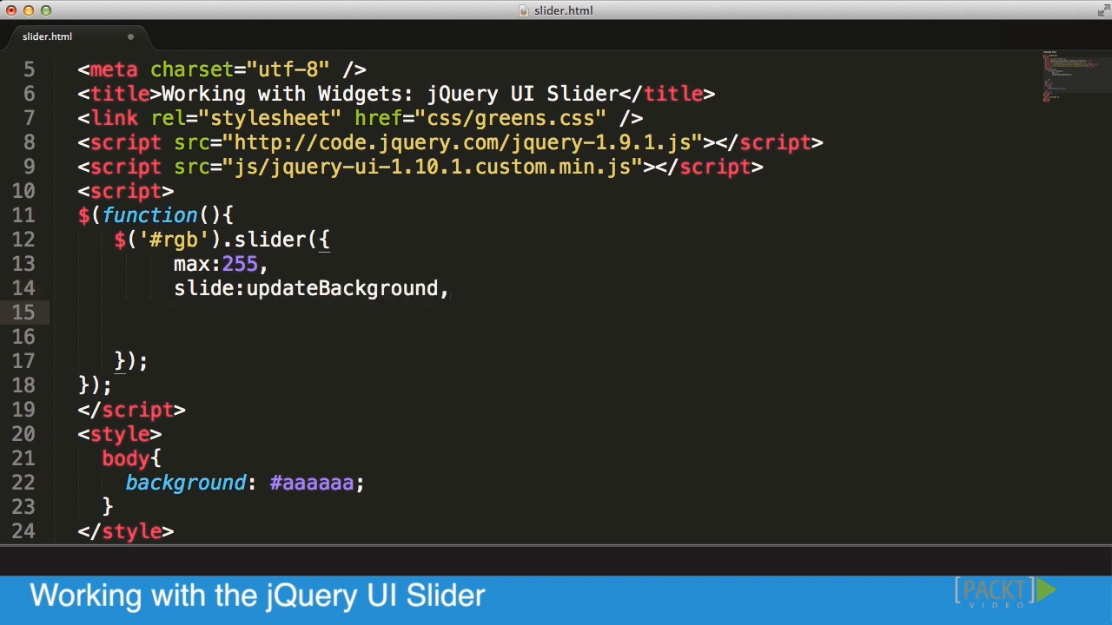
{"action": "type", "text": "change:"}
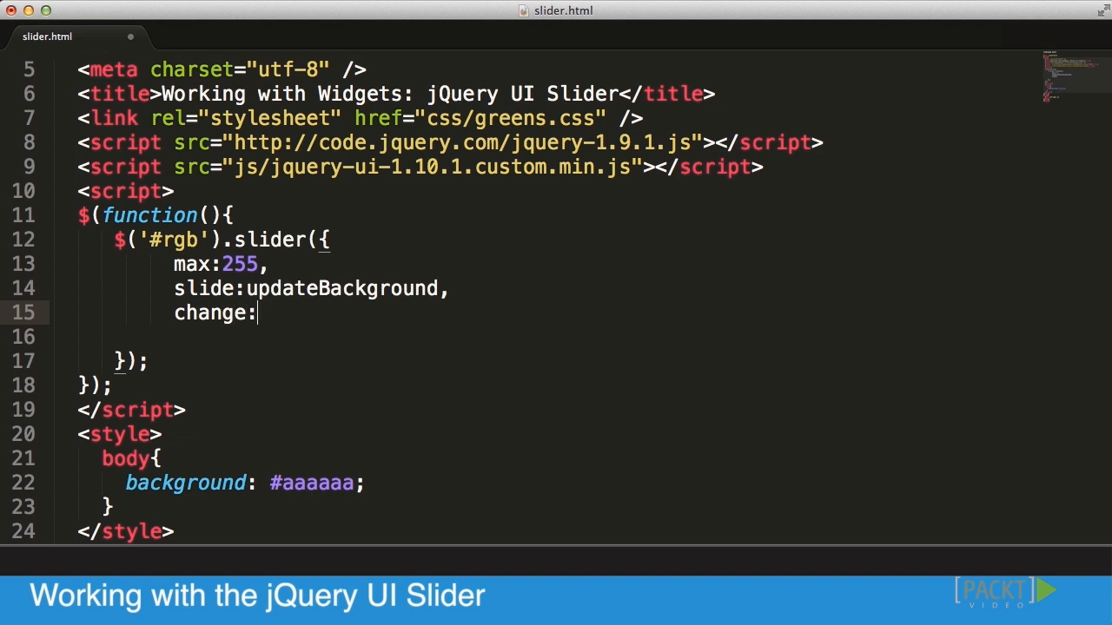
{"action": "type", "text": "updateBackg"}
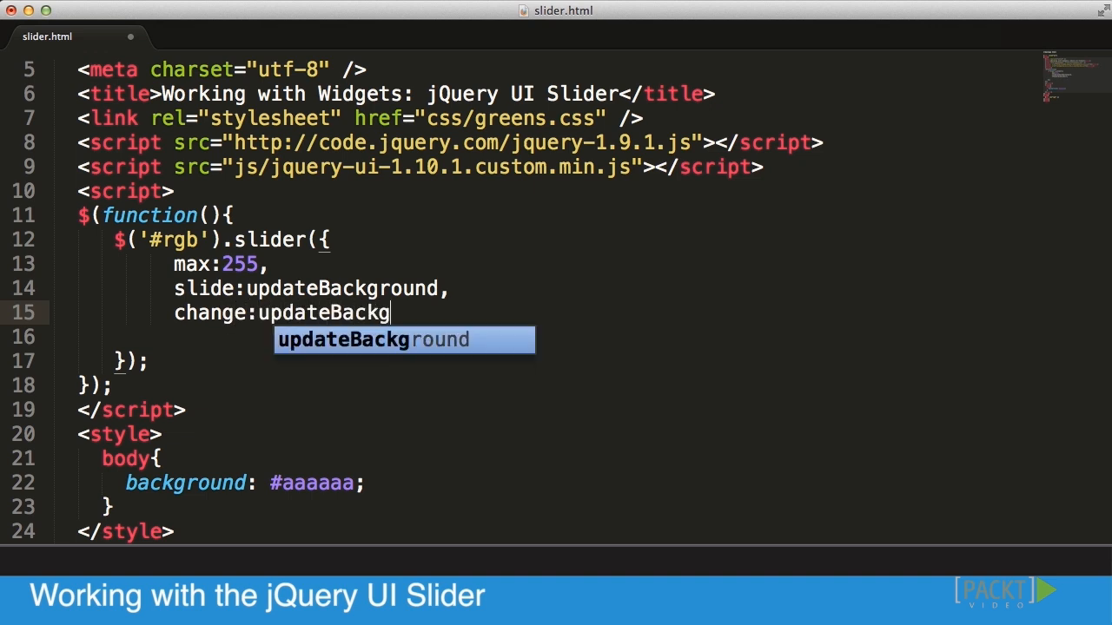
{"action": "key", "text": "Tab"}
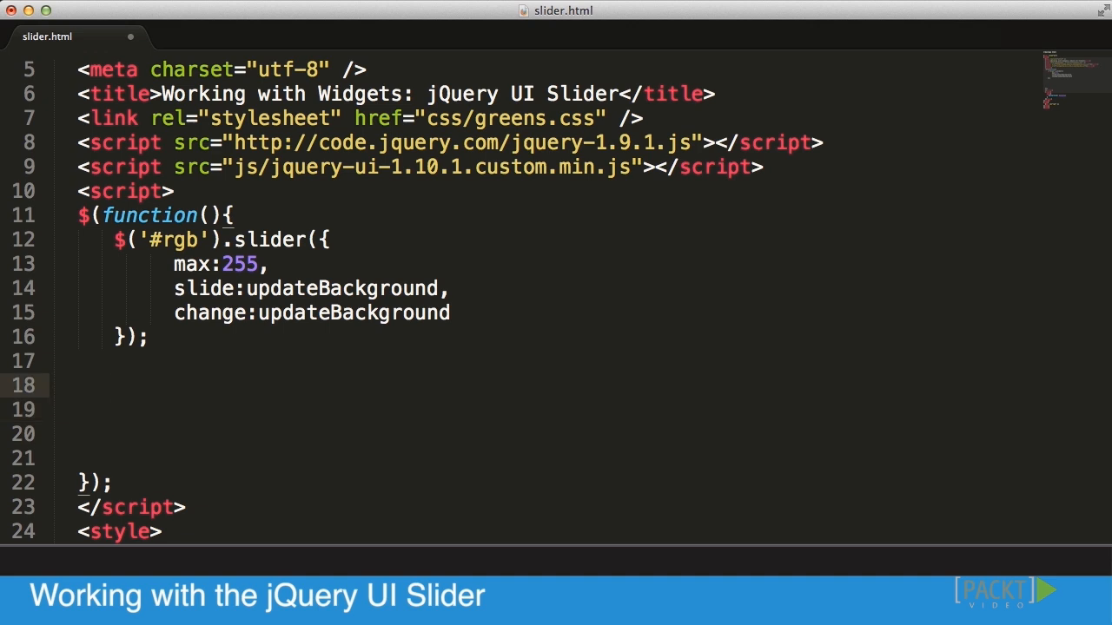
Write function updateBackground(e,ui){ console.log(ui.value) } below the slider call.
{"action": "type", "text": "function upda"}
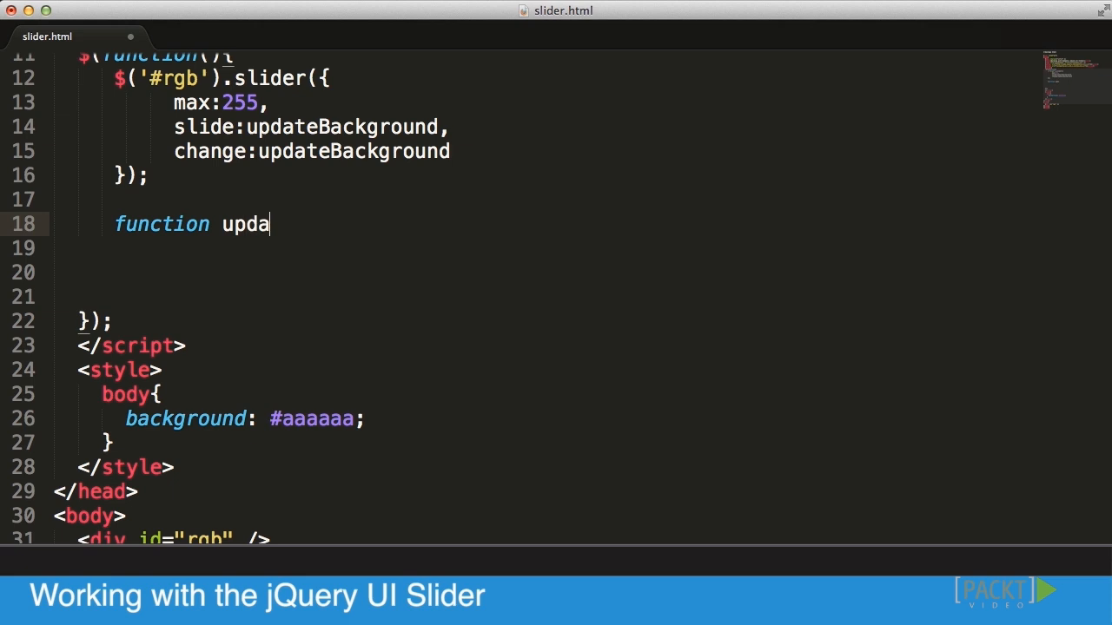
{"action": "type", "text": "teBackground()"}
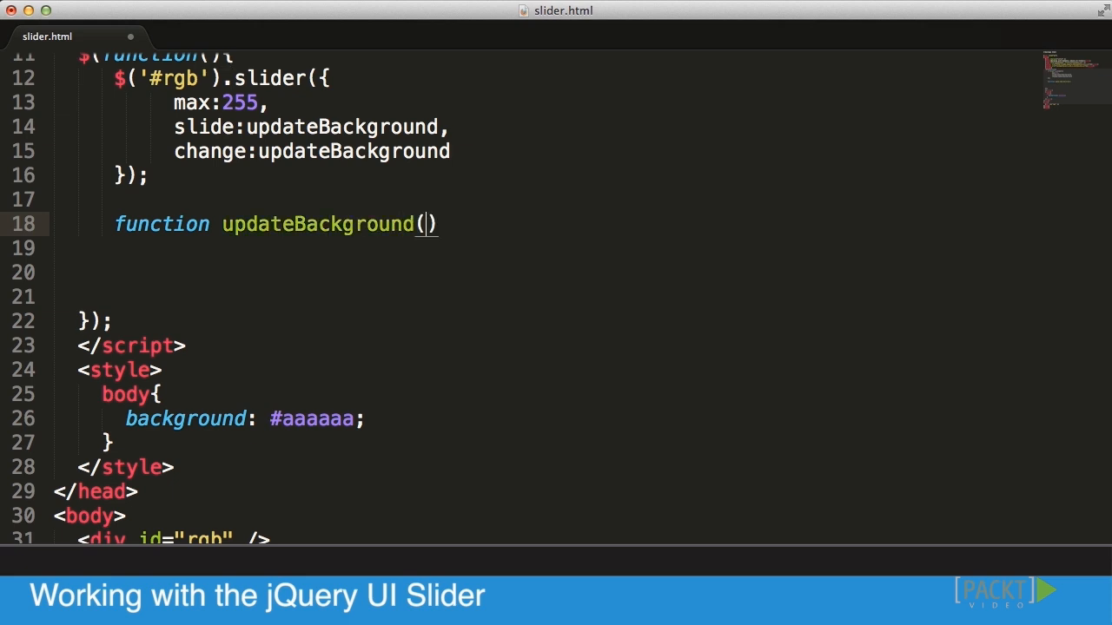
{"action": "type", "text": "e,"}
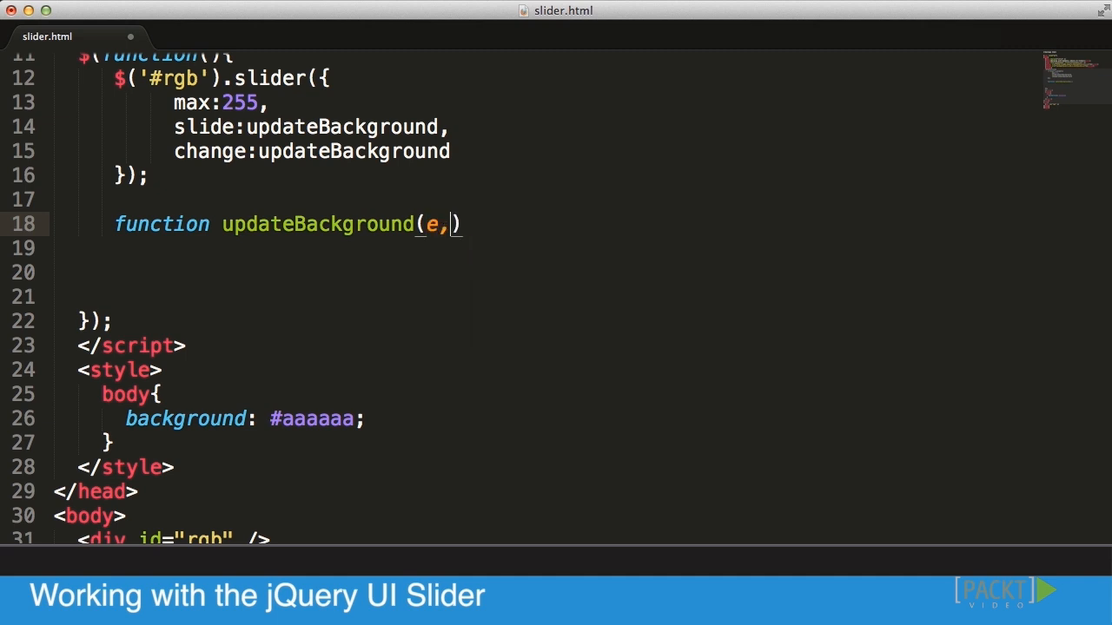
{"action": "type", "text": "ui"}
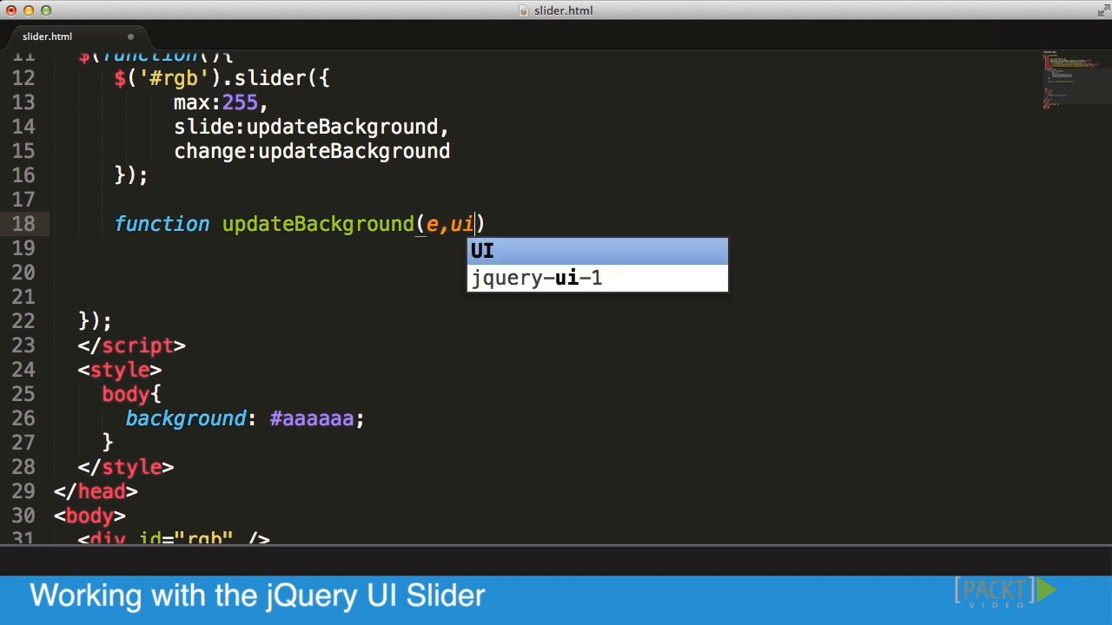
{"action": "type", "text": "){}"}
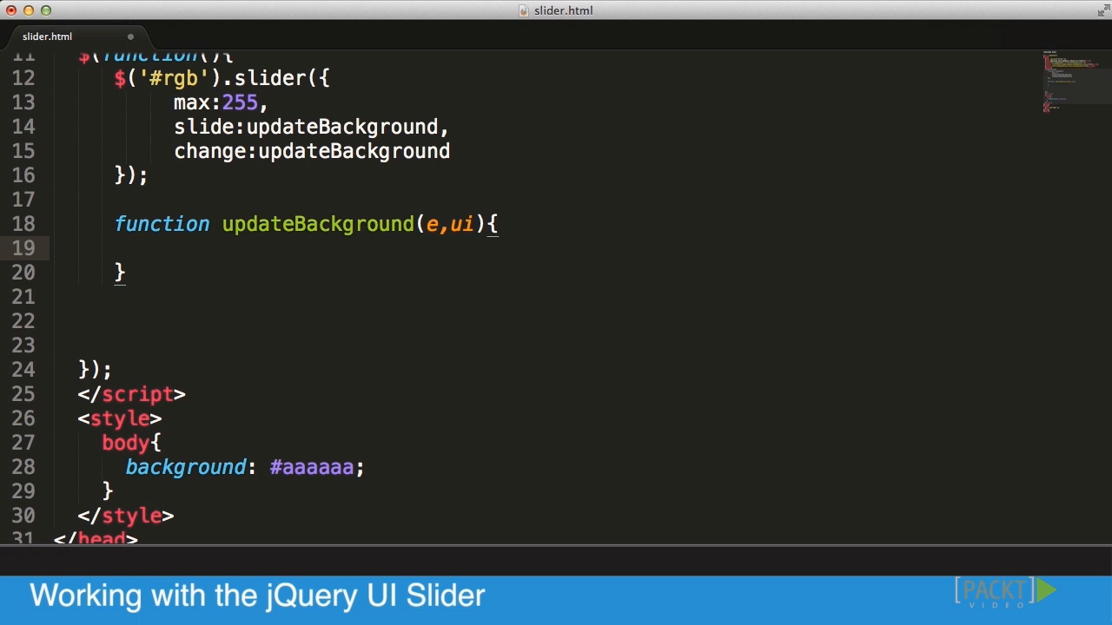
{"action": "type", "text": "console.log()"}
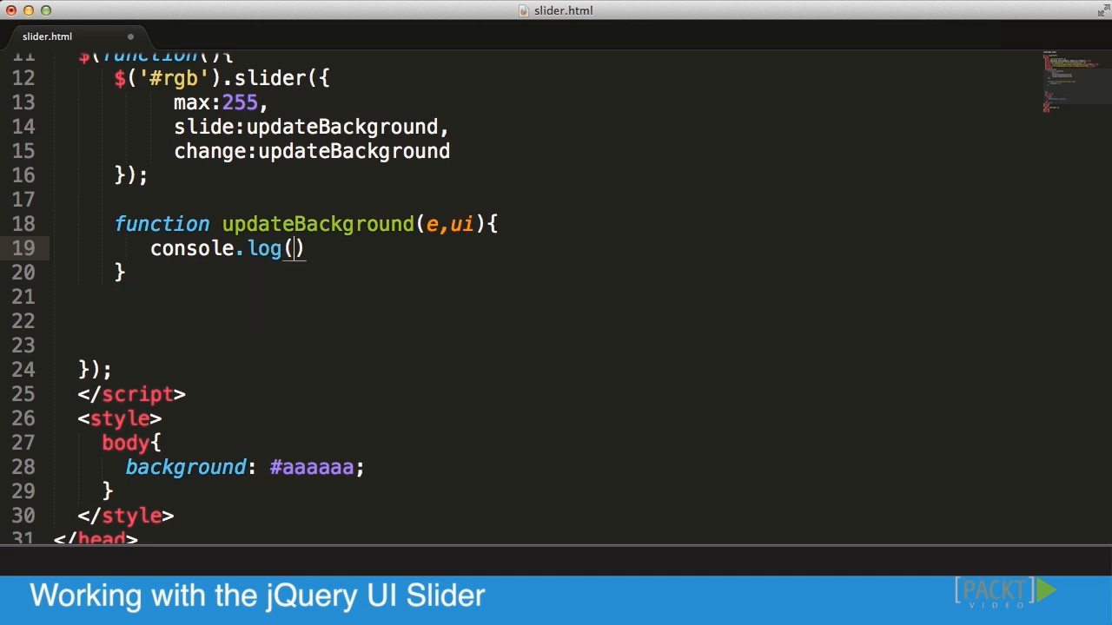
{"action": "type", "text": "ui."}
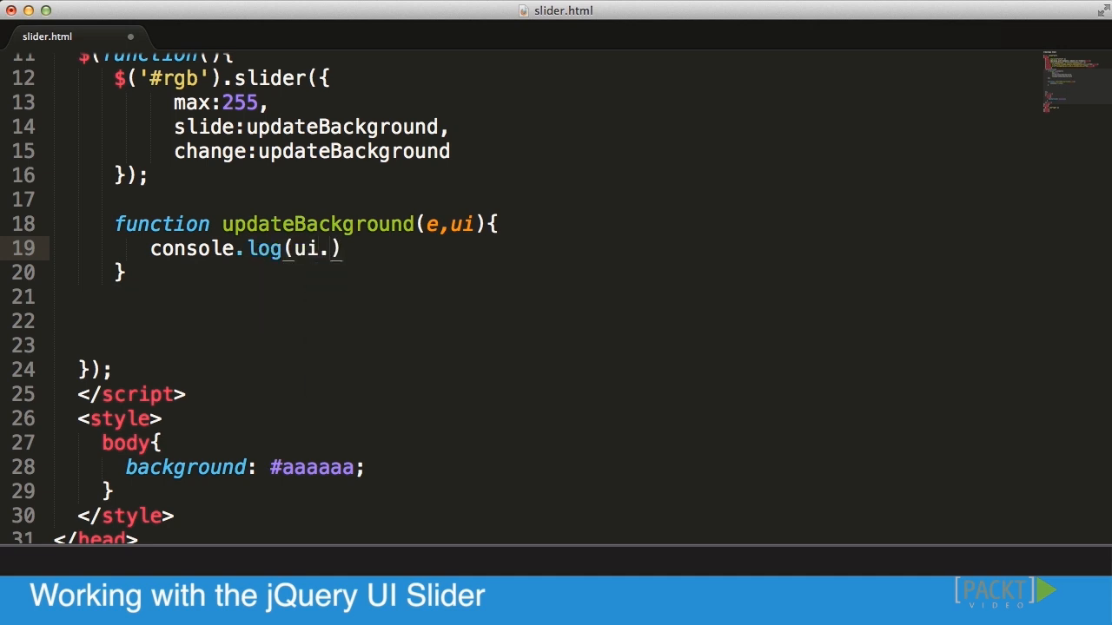
{"action": "type", "text": "value"}
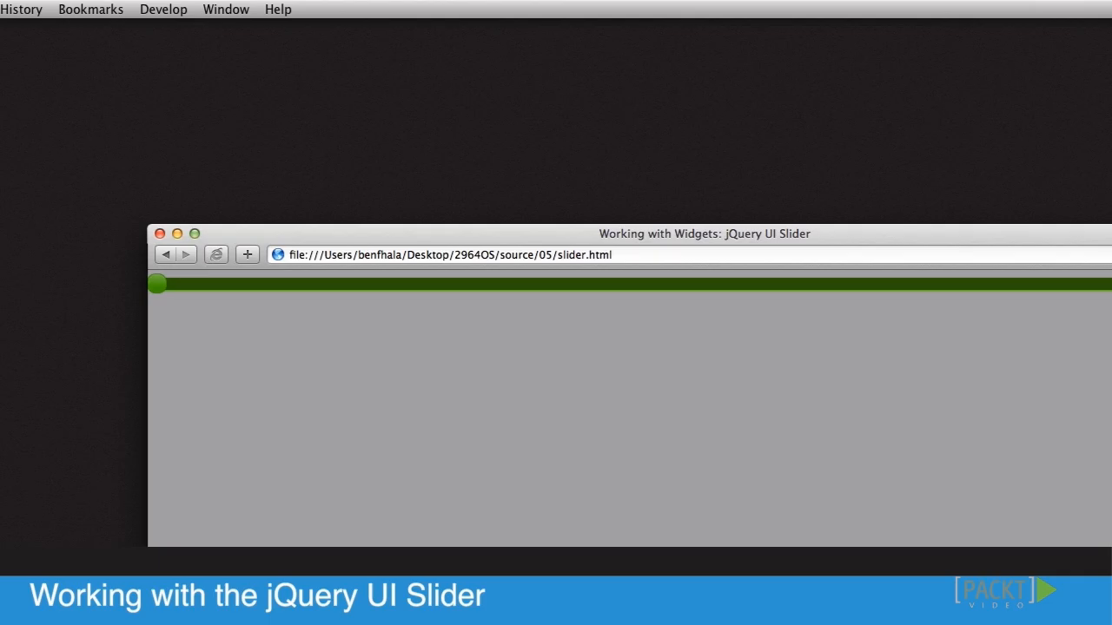
Drag the slider across the page in Safari so its values stream into the console.
{"action": "left_click", "coordinate": [163, 9]}
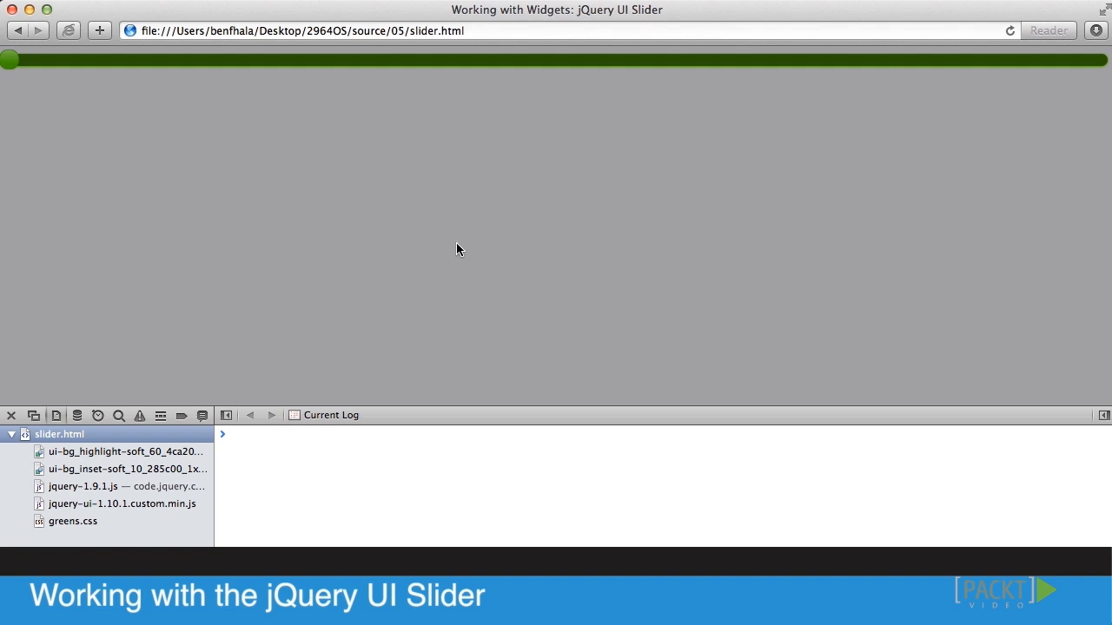
{"action": "left_click_drag", "start_coordinate": [8, 59], "coordinate": [38, 59]}
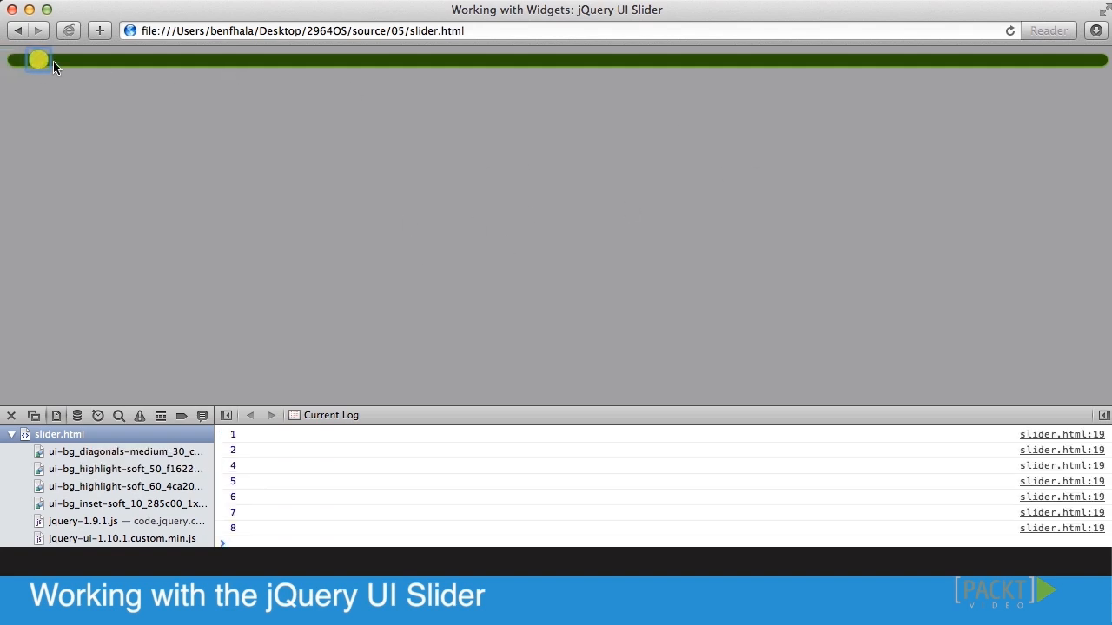
{"action": "left_click_drag", "start_coordinate": [38, 59], "coordinate": [195, 59]}
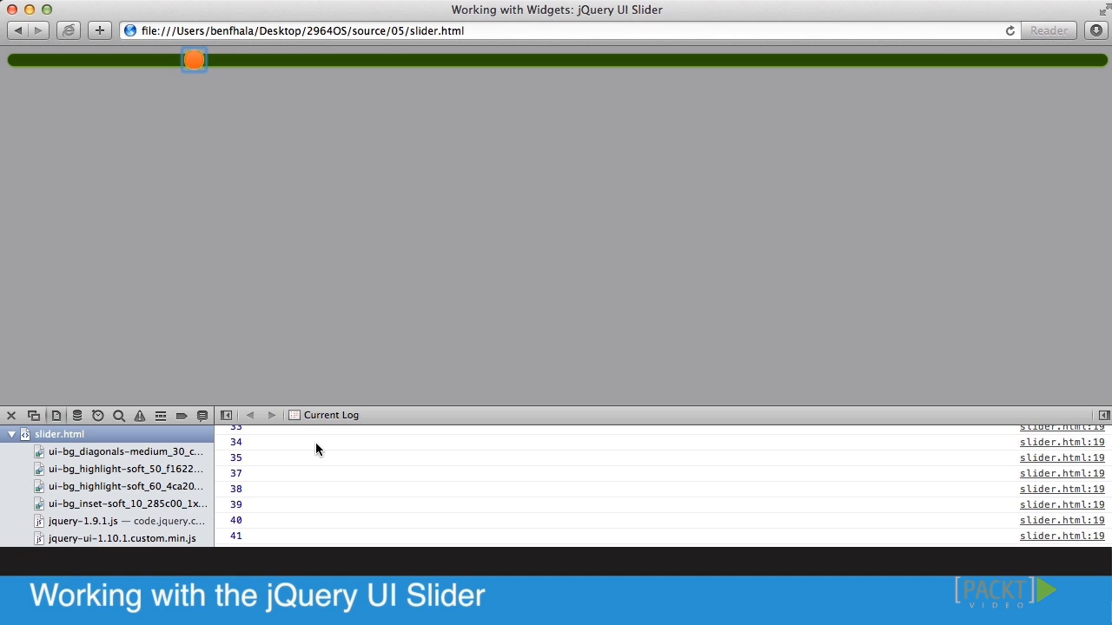
{"action": "left_click_drag", "start_coordinate": [195, 59], "coordinate": [858, 59]}
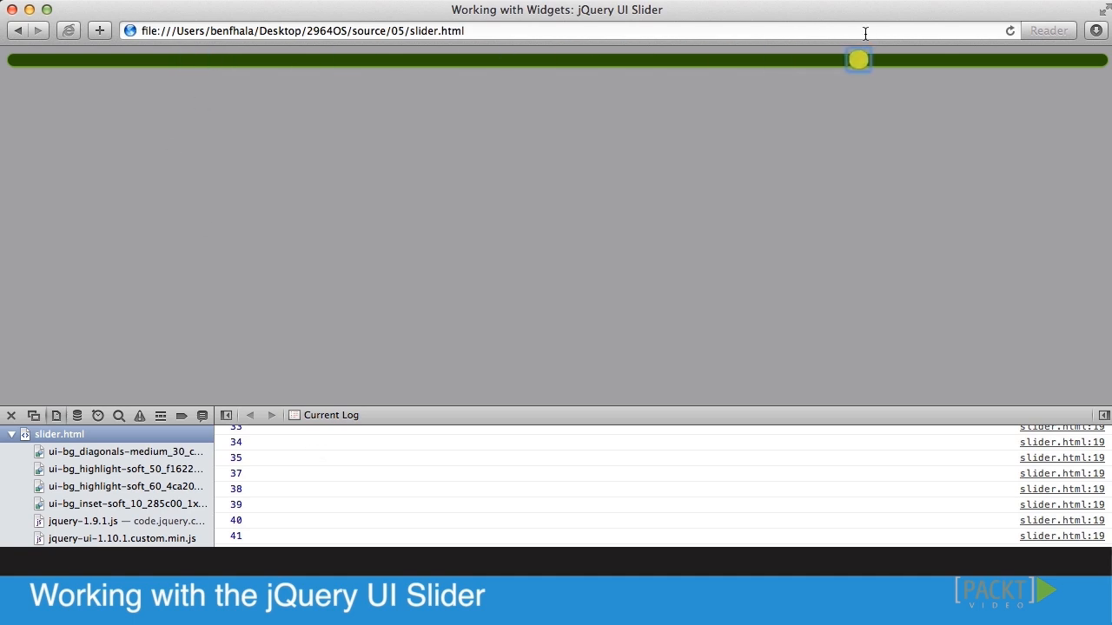
{"action": "left_click_drag", "start_coordinate": [858, 59], "coordinate": [1103, 59]}
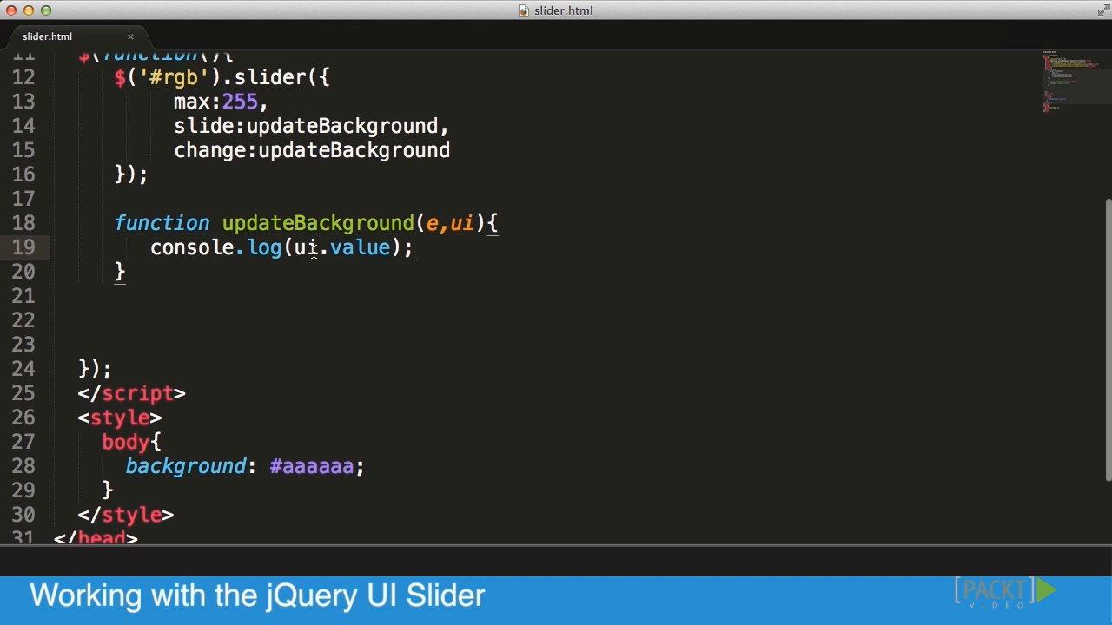
Start a method call after ui.value with a trailing dot, leaving the edit unfinished.
{"action": "left_click", "coordinate": [393, 246]}
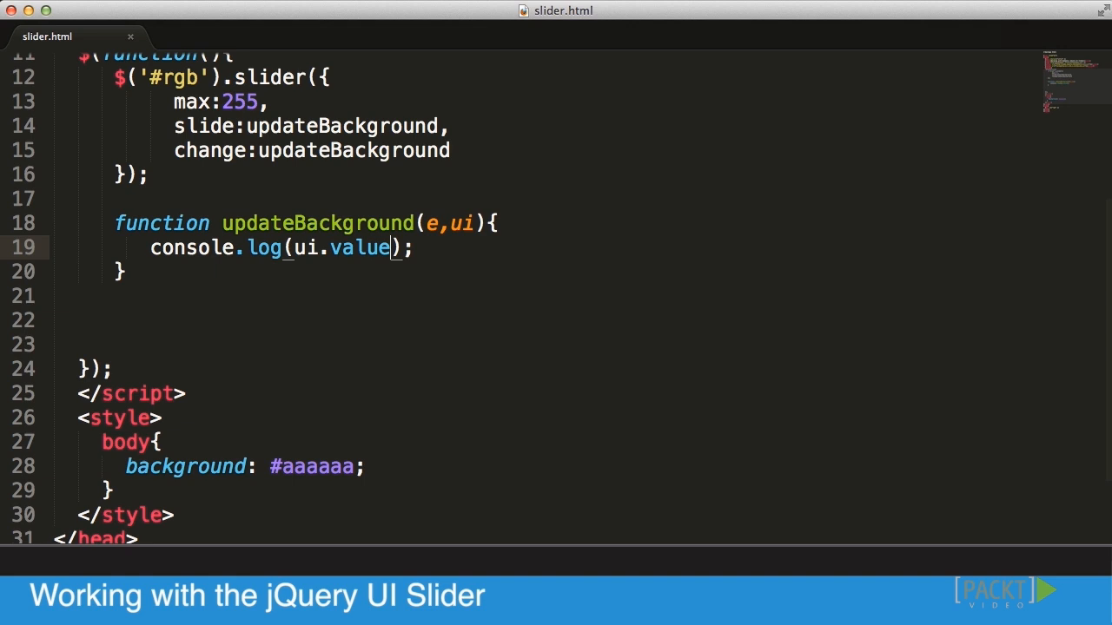
{"action": "type", "text": "."}
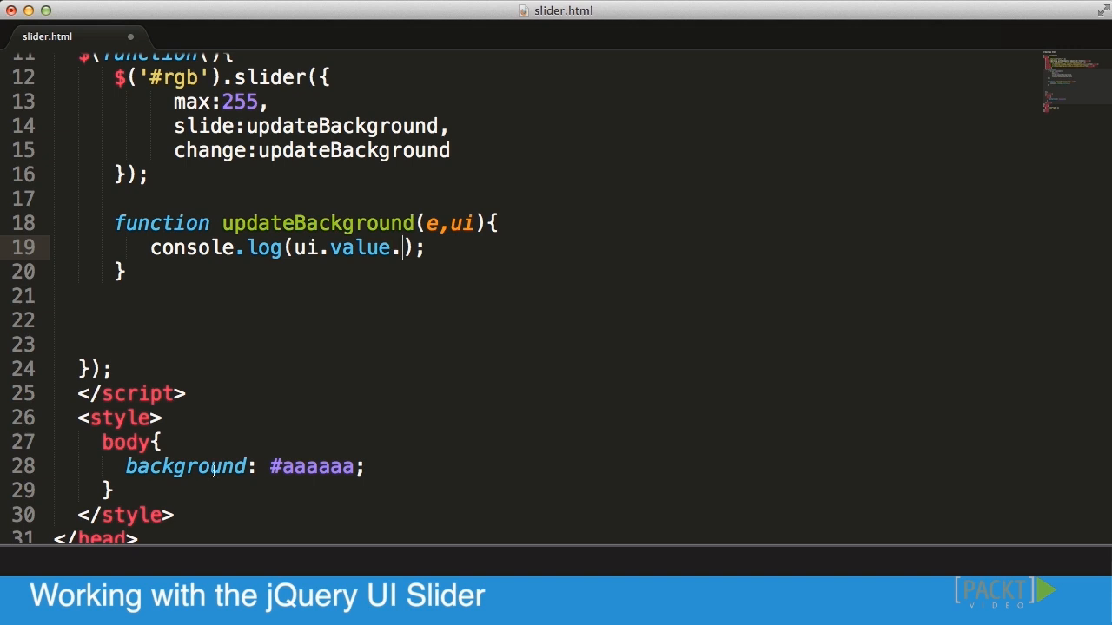
{"action": "double_click", "coordinate": [312, 465]}
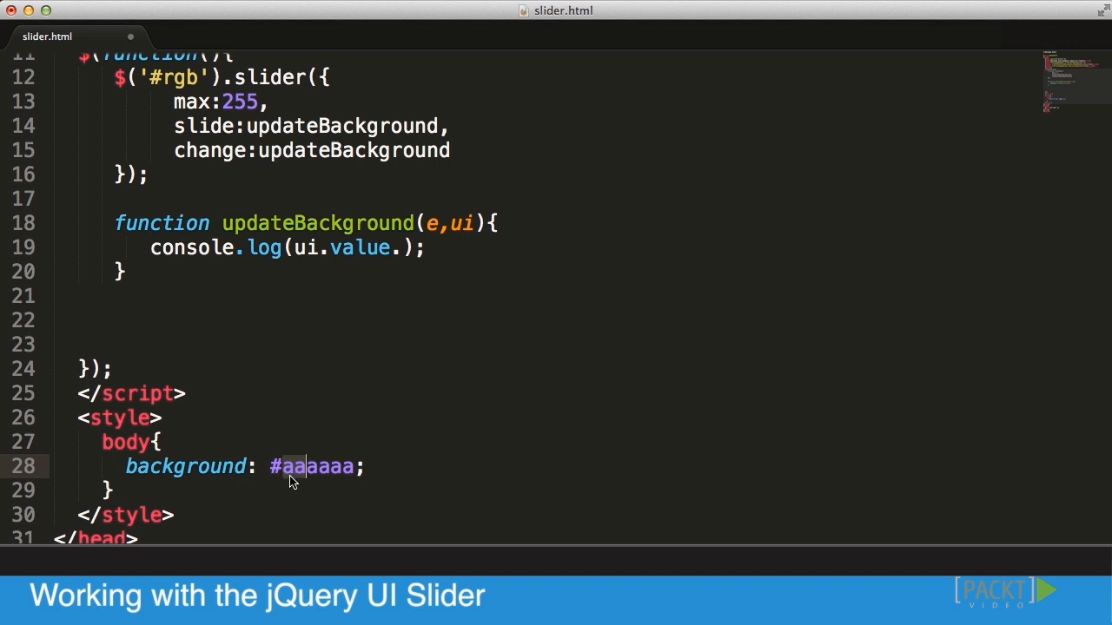
{"action": "mouse_move", "coordinate": [299, 476]}
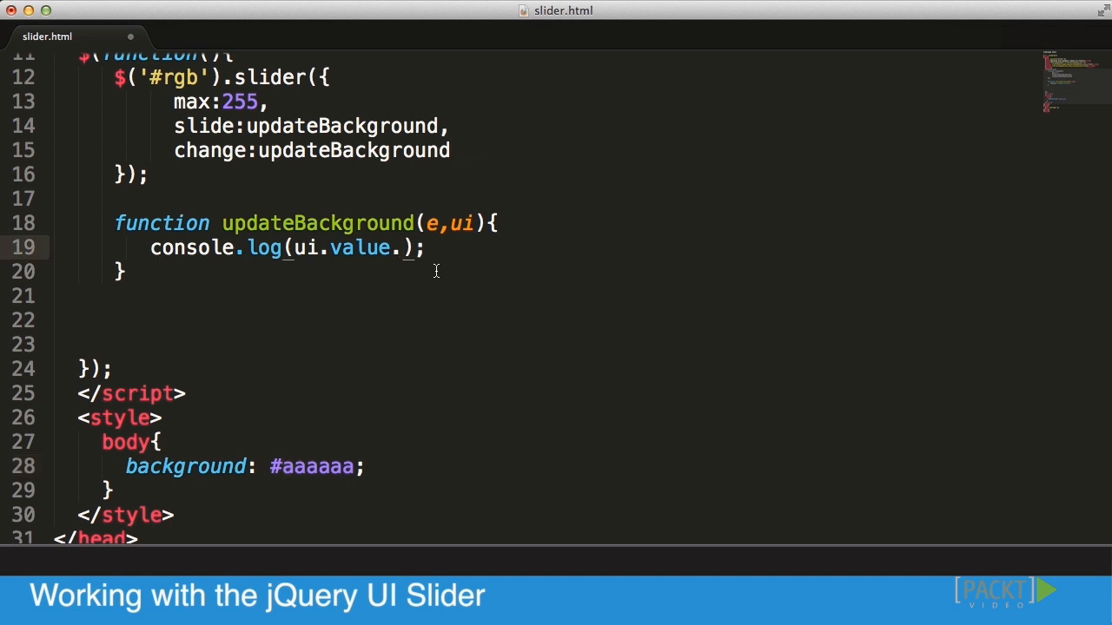
Complete the logged expression as ui.value.toString(16) for hexadecimal output.
{"action": "type", "text": ".toString("}
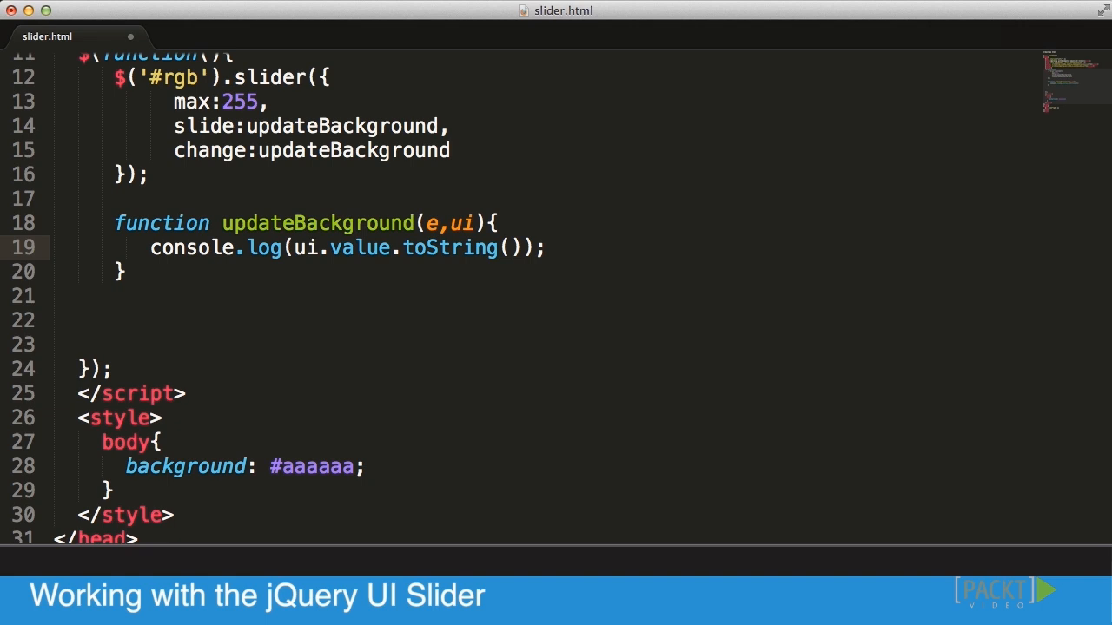
{"action": "type", "text": "16"}
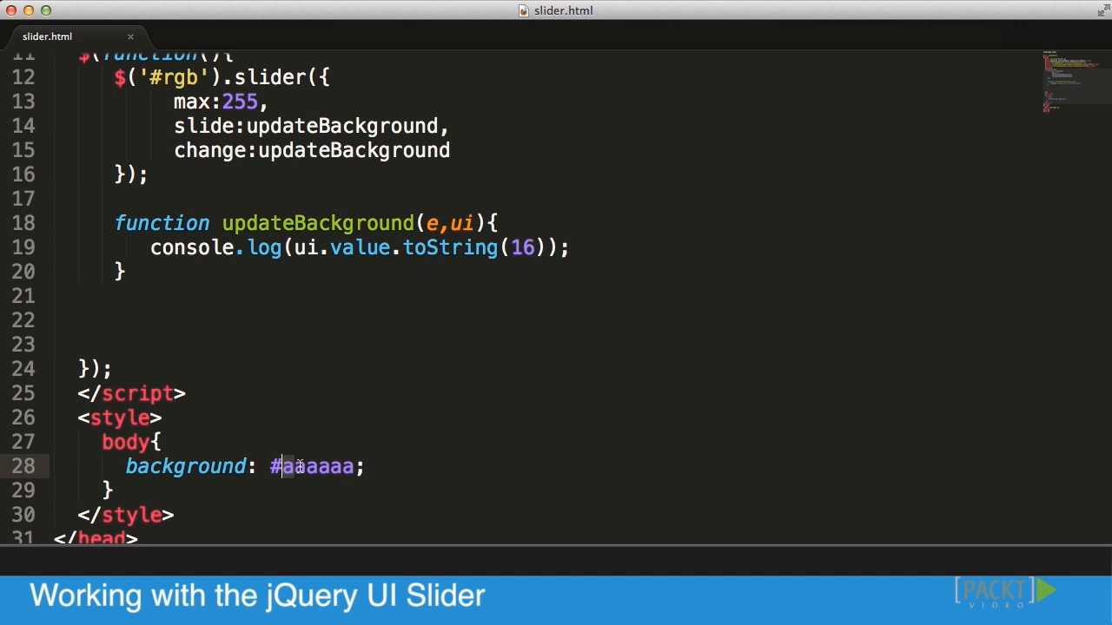
{"action": "mouse_move", "coordinate": [528, 257]}
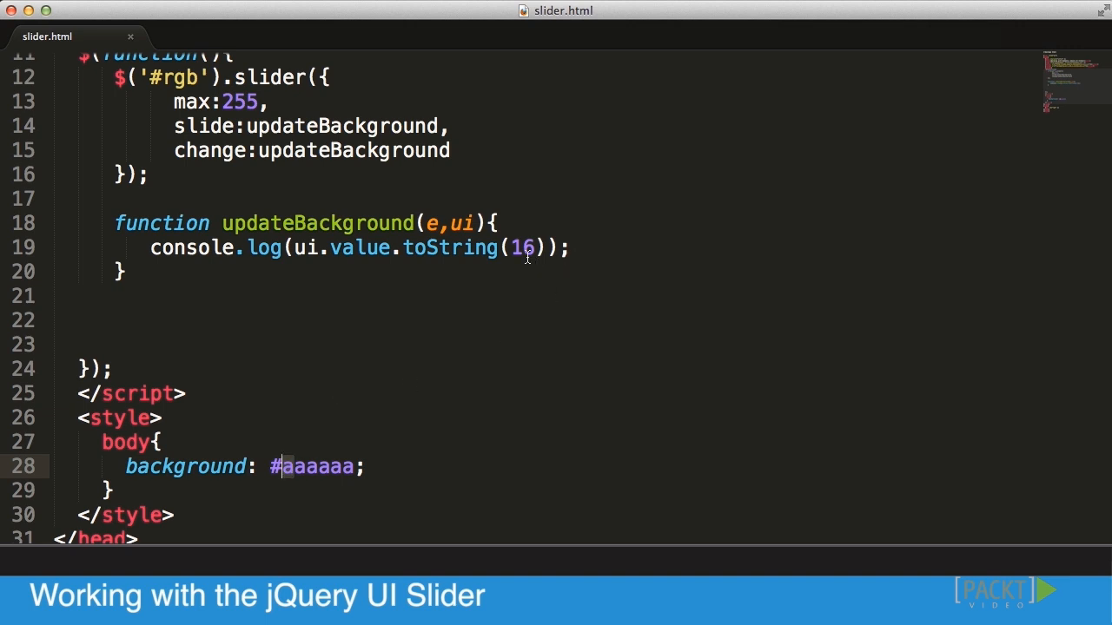
{"action": "mouse_move", "coordinate": [507, 304]}
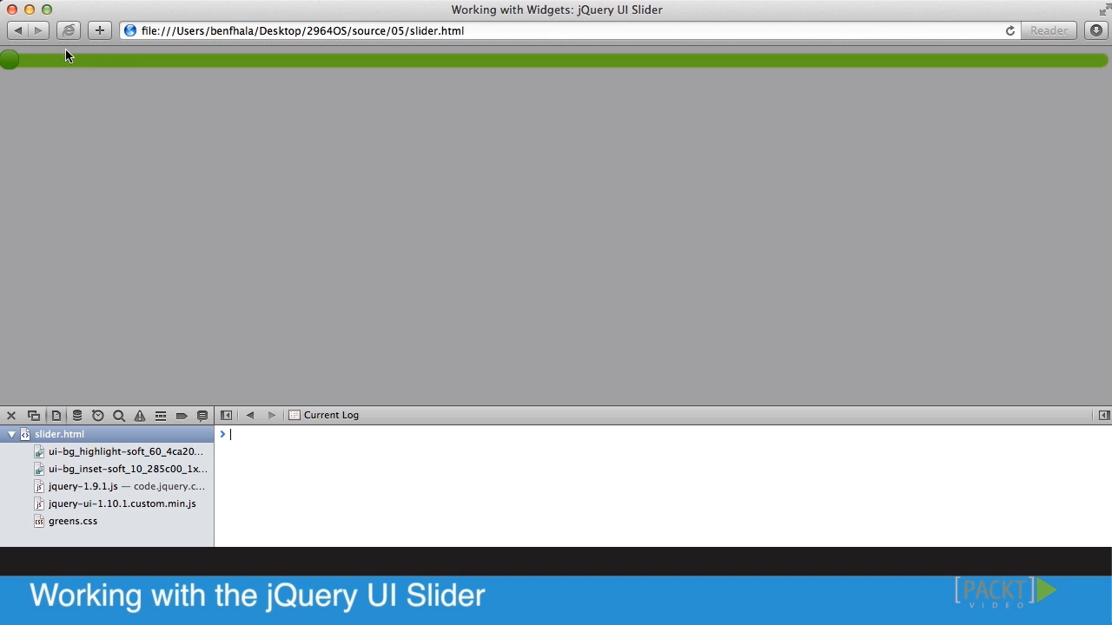
Drag the slider rightward in Safari and watch hexadecimal values appear in the console.
{"action": "left_click_drag", "start_coordinate": [9, 60], "coordinate": [73, 62]}
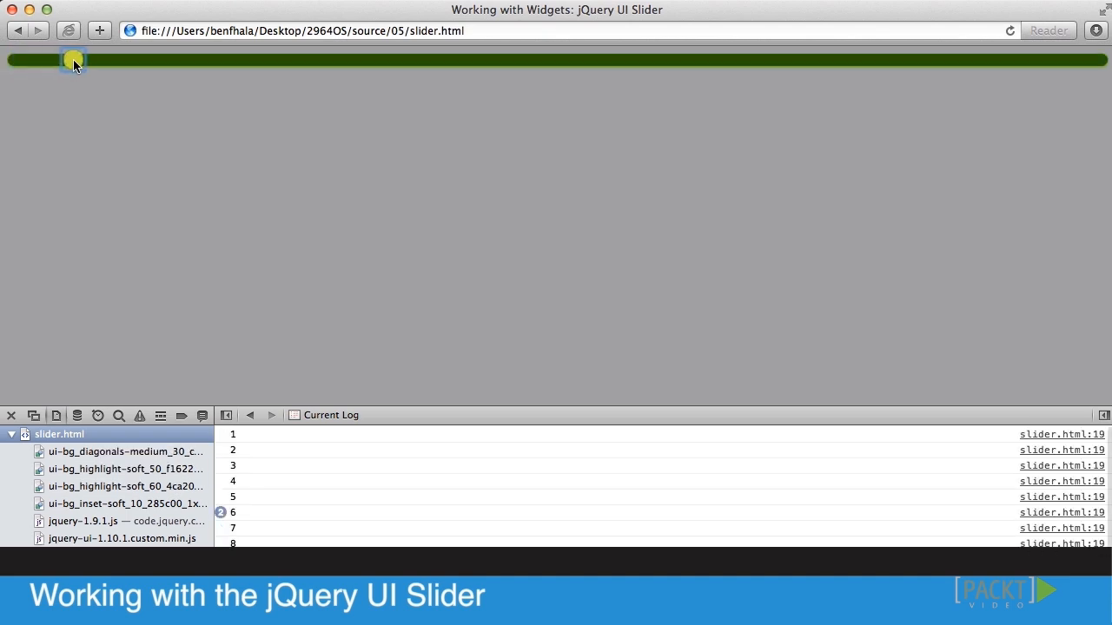
{"action": "left_click_drag", "start_coordinate": [70, 59], "coordinate": [125, 59]}
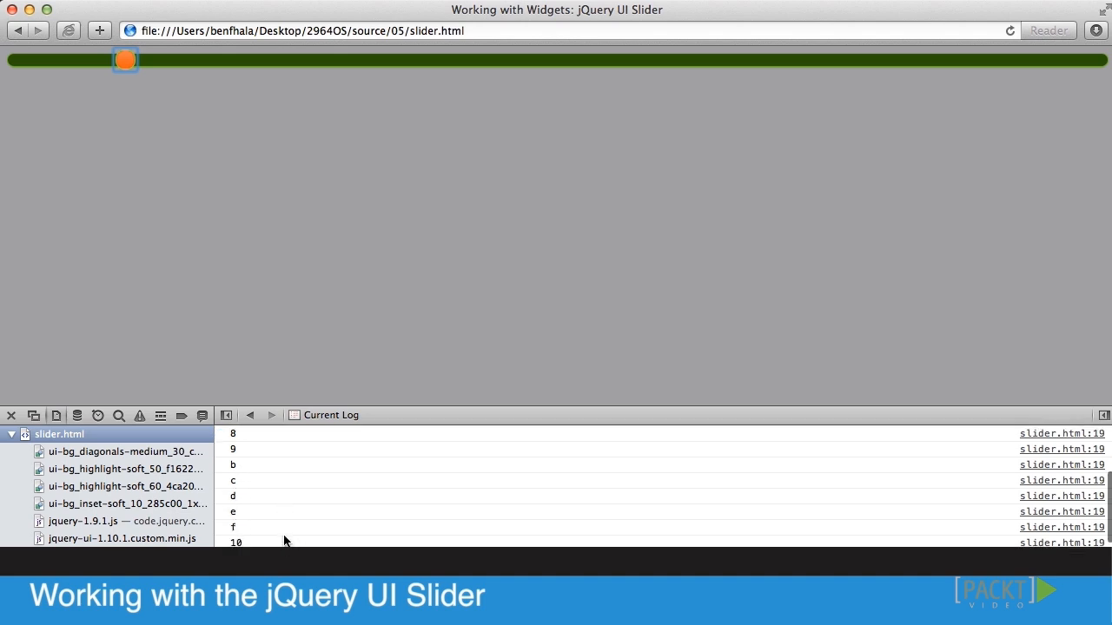
{"action": "left_click_drag", "start_coordinate": [125, 59], "coordinate": [271, 59]}
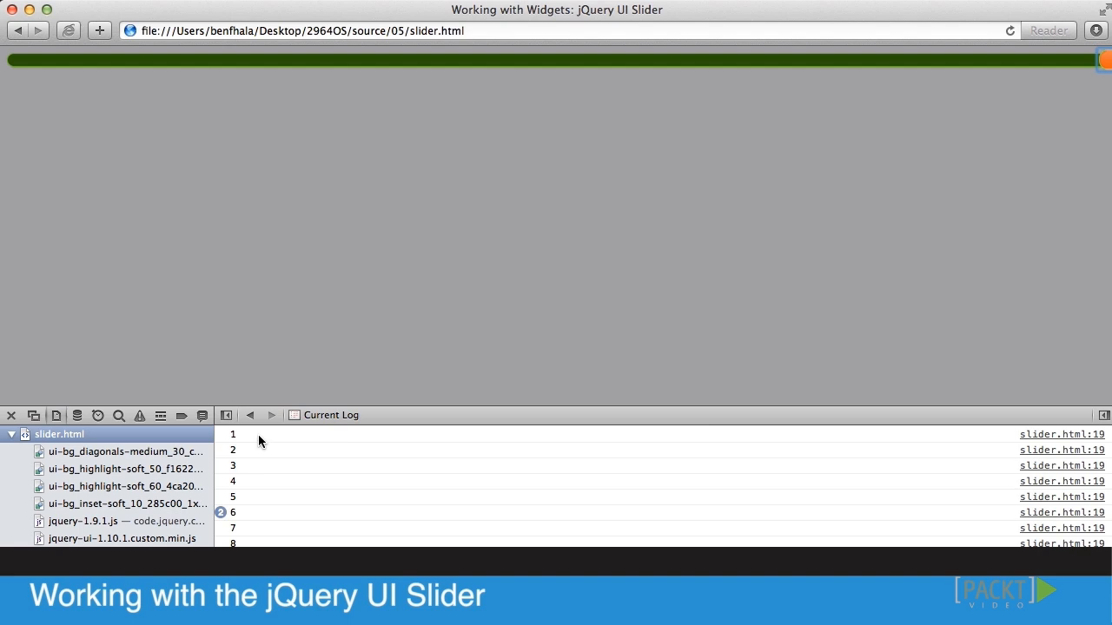
{"action": "mouse_move", "coordinate": [233, 441]}
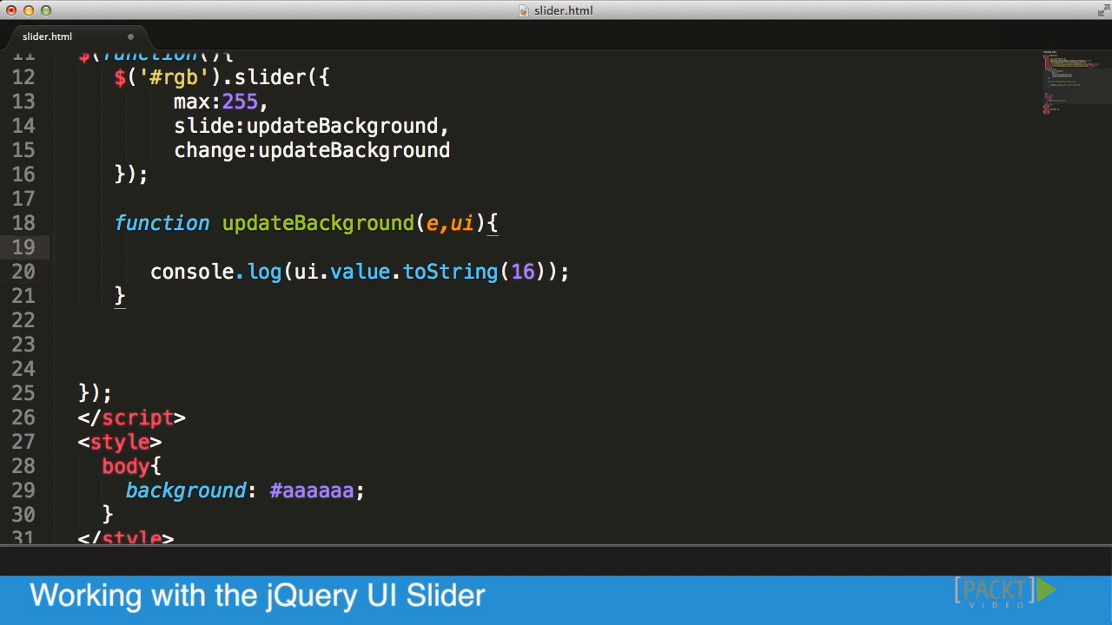
Store the conversion as var hex = ui.value.toString(16);.
{"action": "type", "text": "var"}
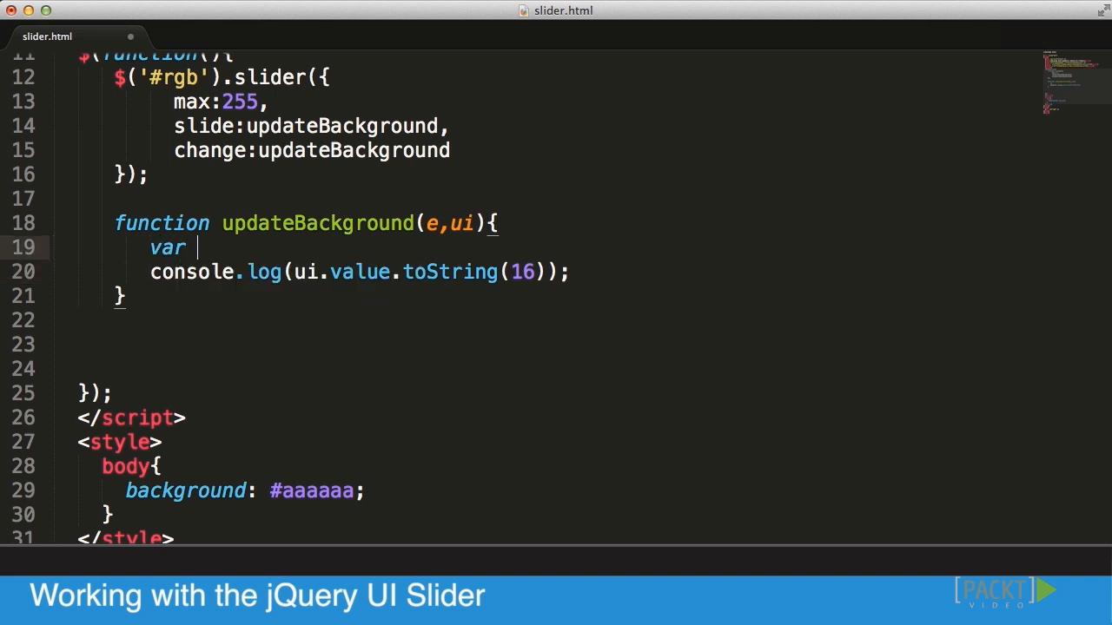
{"action": "type", "text": "hex"}
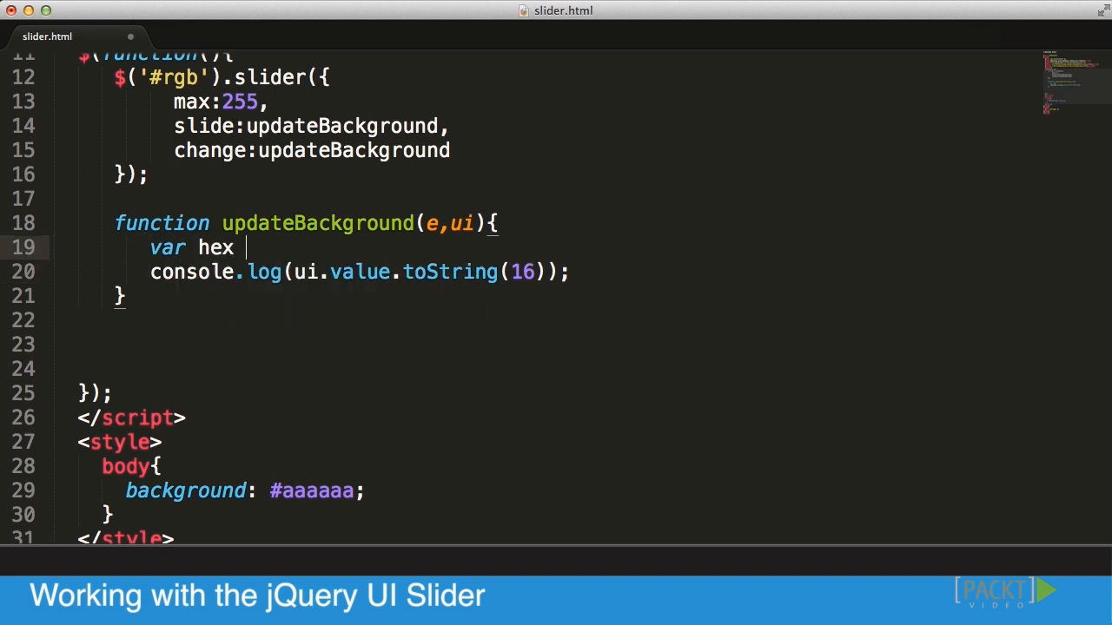
{"action": "type", "text": "="}
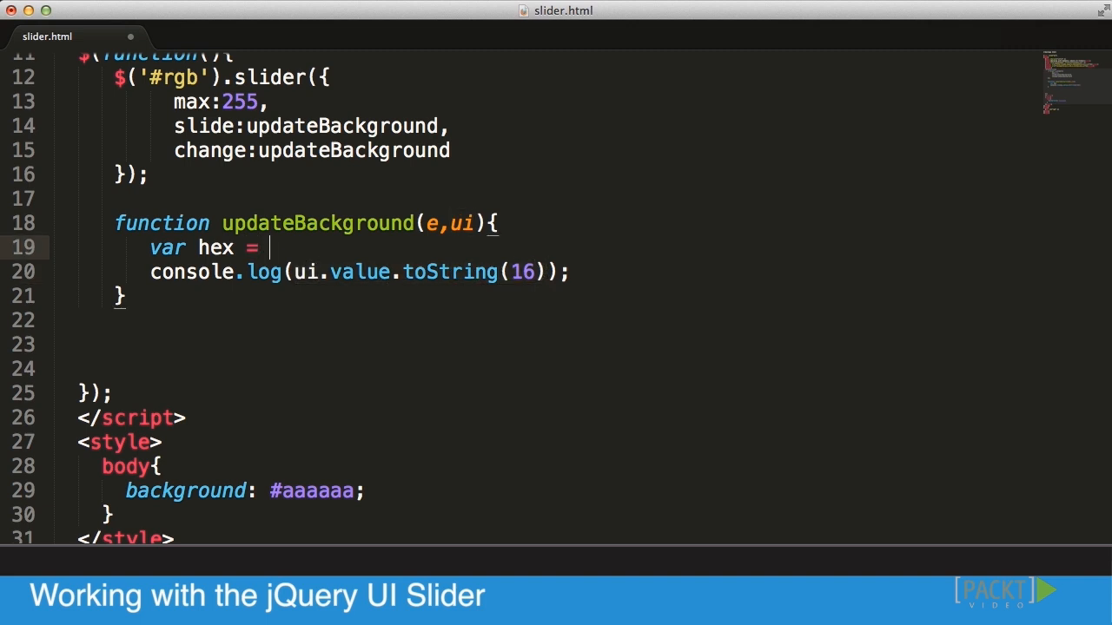
{"action": "type", "text": "ui.value.toString(16);"}
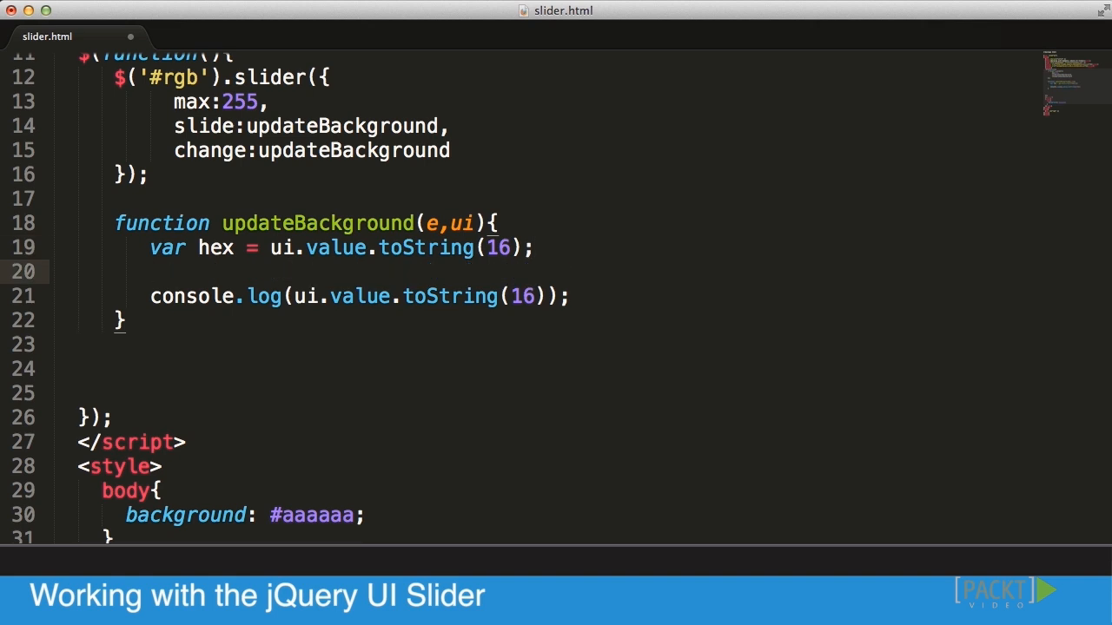
Add if(hex.length!=2) hex = "0"+hex; and log hex instead of the raw expression.
{"action": "type", "text": "hex.leng"}
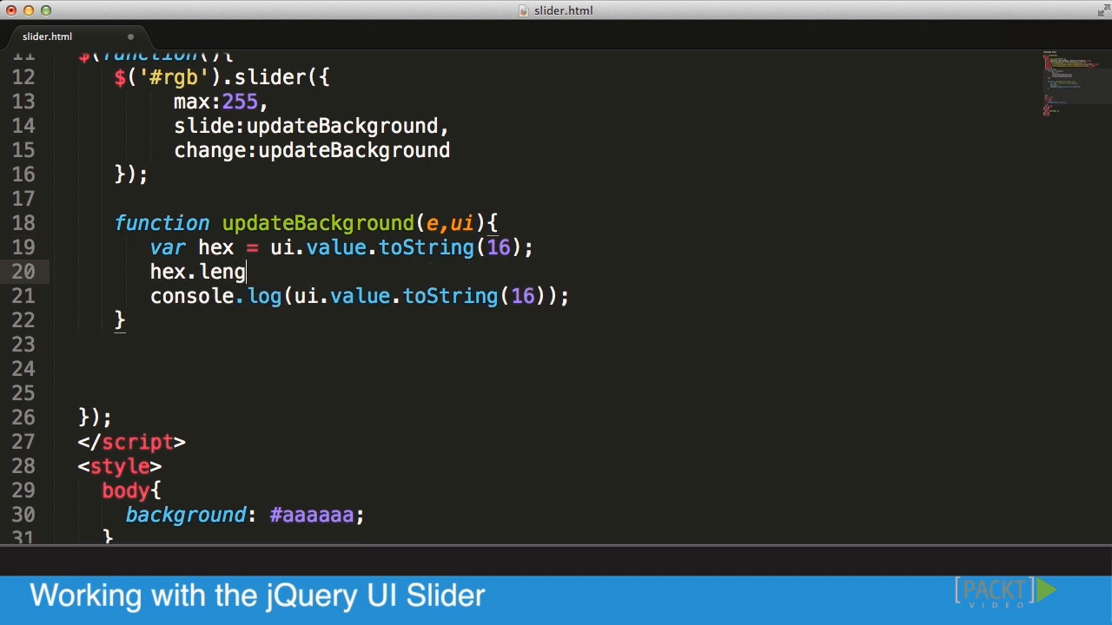
{"action": "type", "text": "th>"}
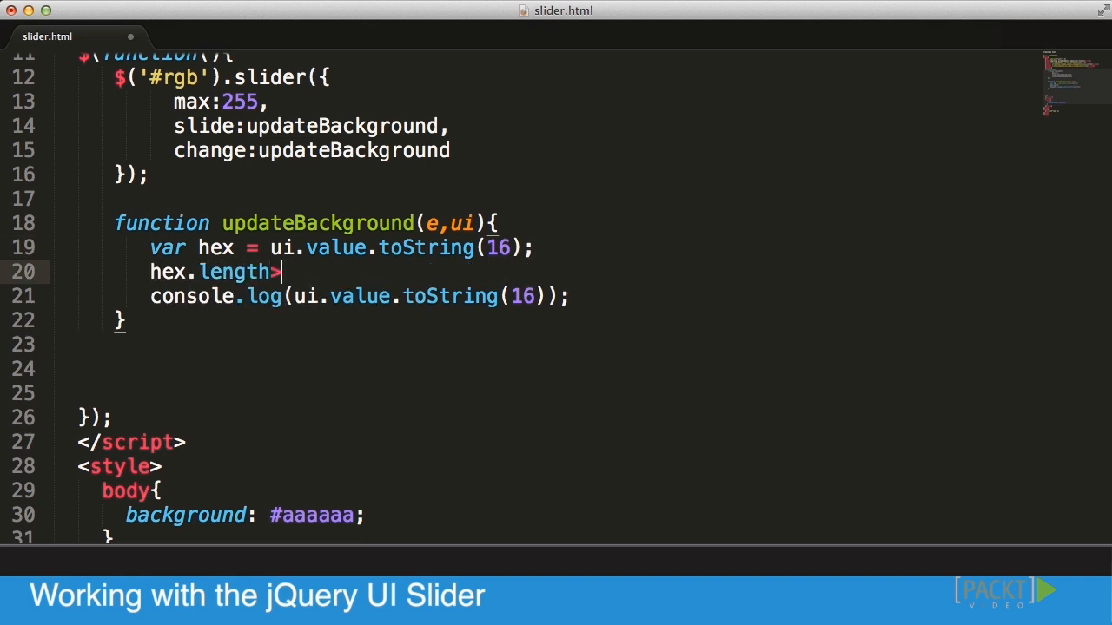
{"action": "type", "text": "1"}
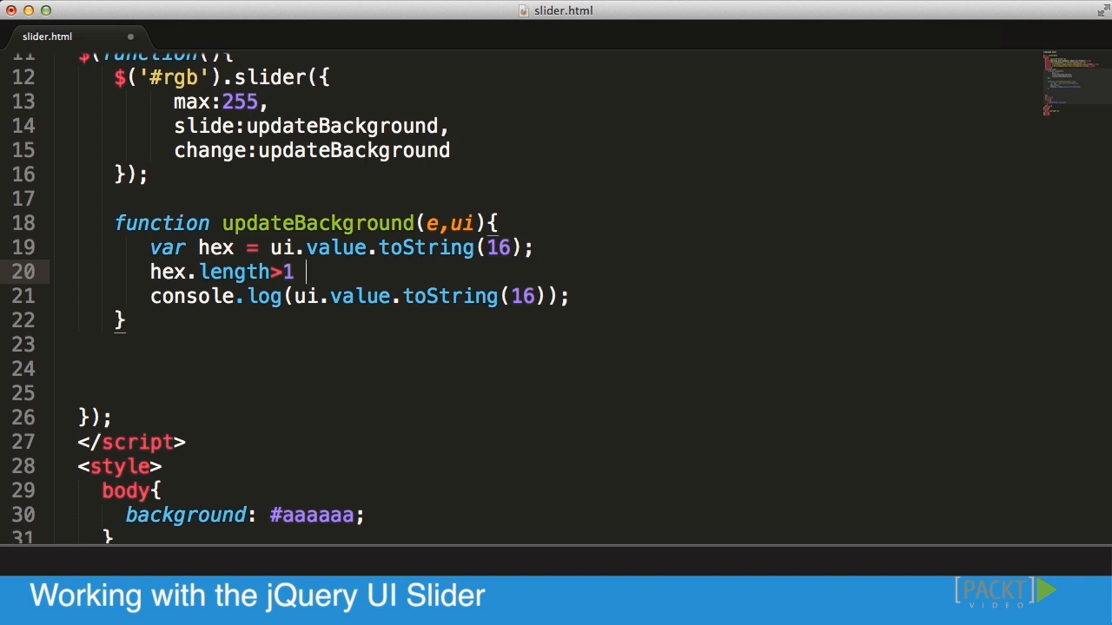
{"action": "type", "text": "!=2"}
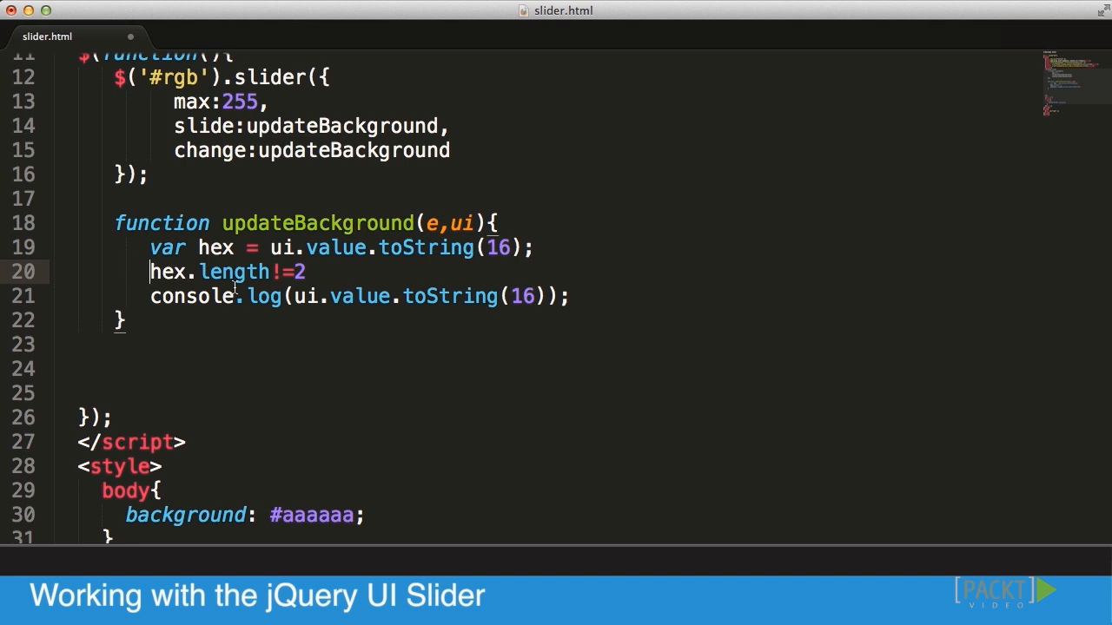
{"action": "type", "text": "if("}
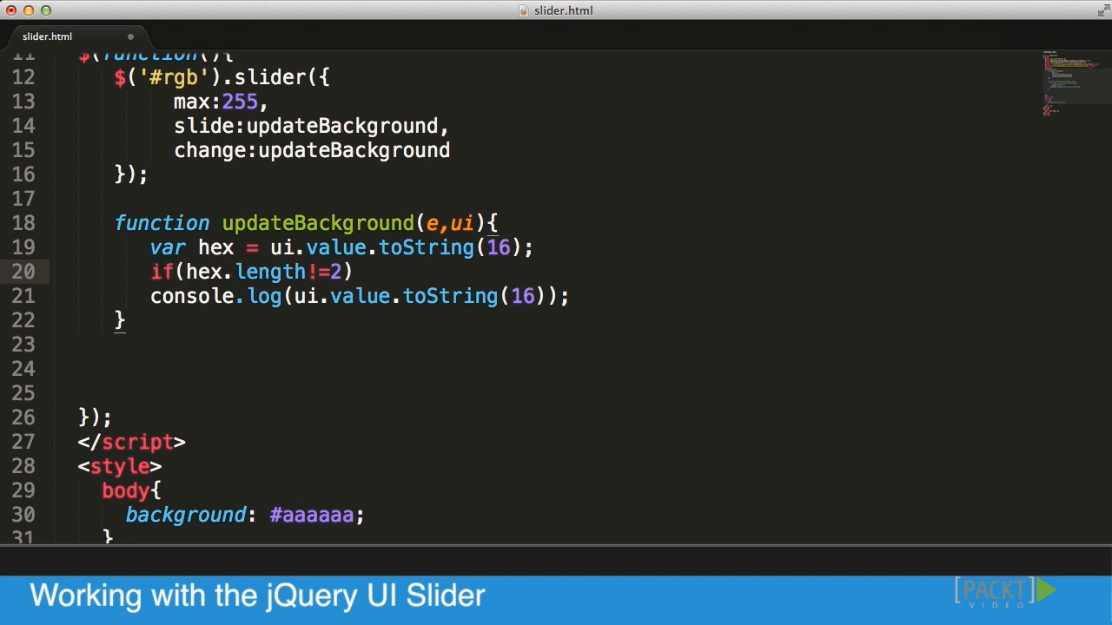
{"action": "type", "text": "hex ="}
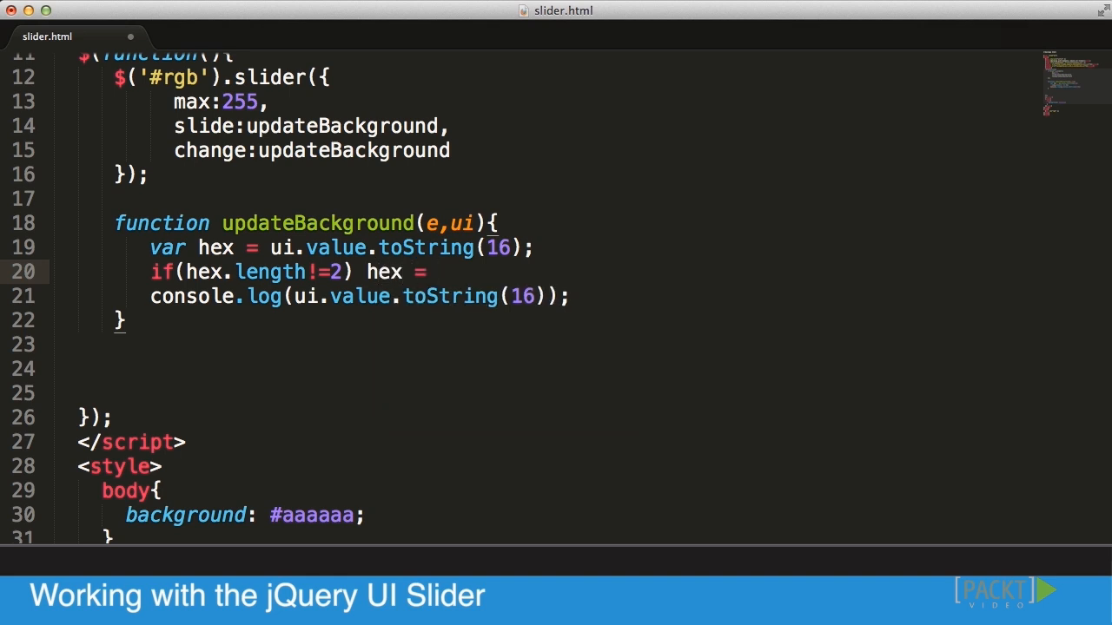
{"action": "type", "text": "\"0\"+"}
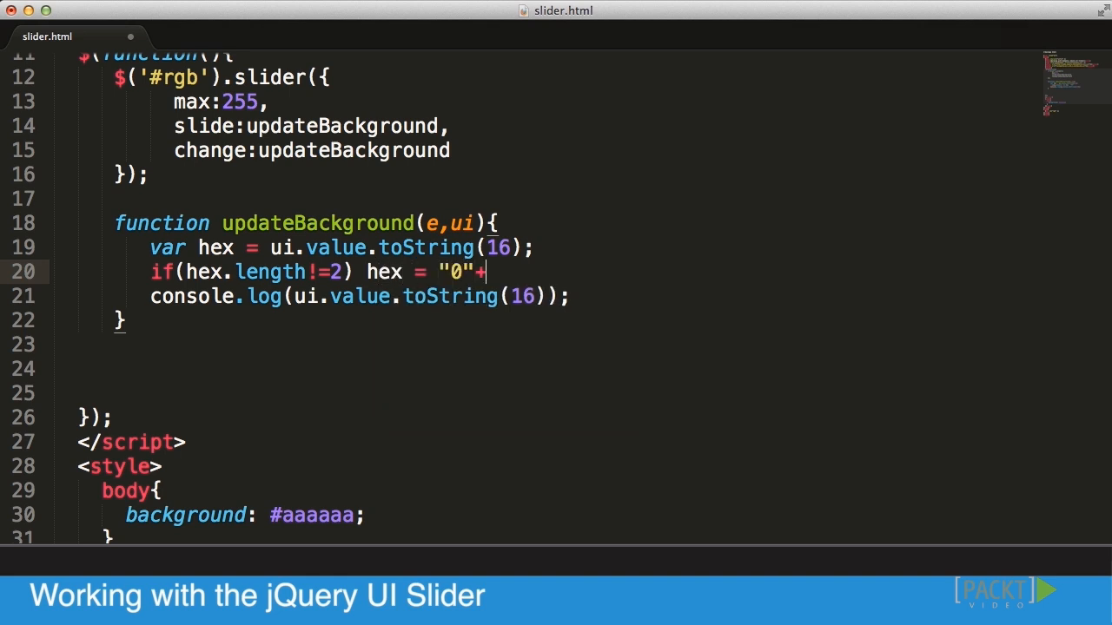
{"action": "type", "text": "hex;"}
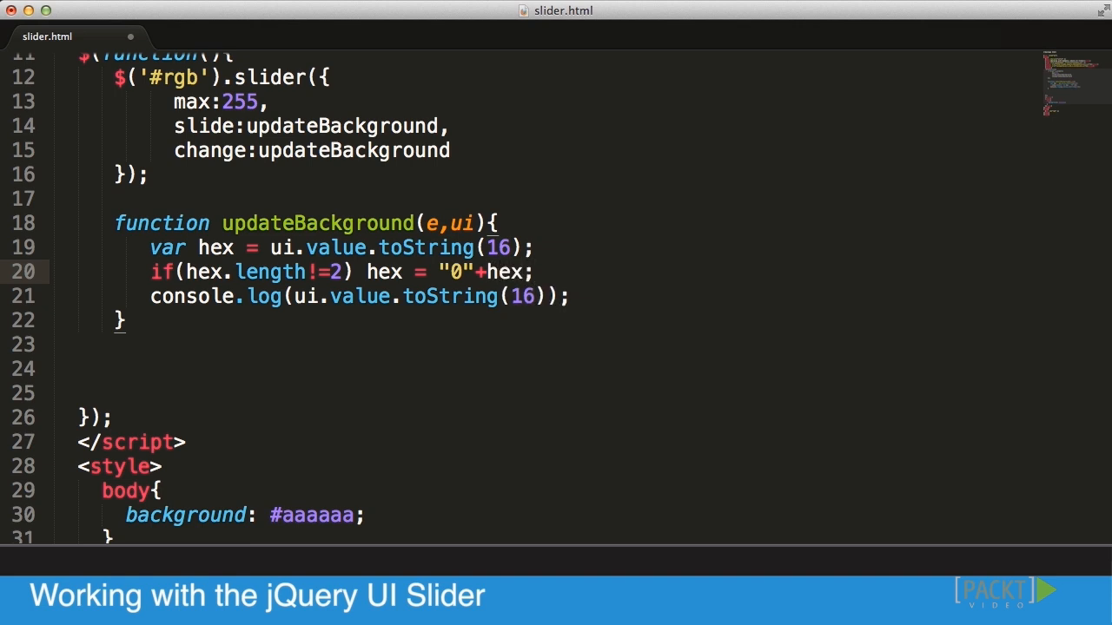
{"action": "mouse_move", "coordinate": [226, 257]}
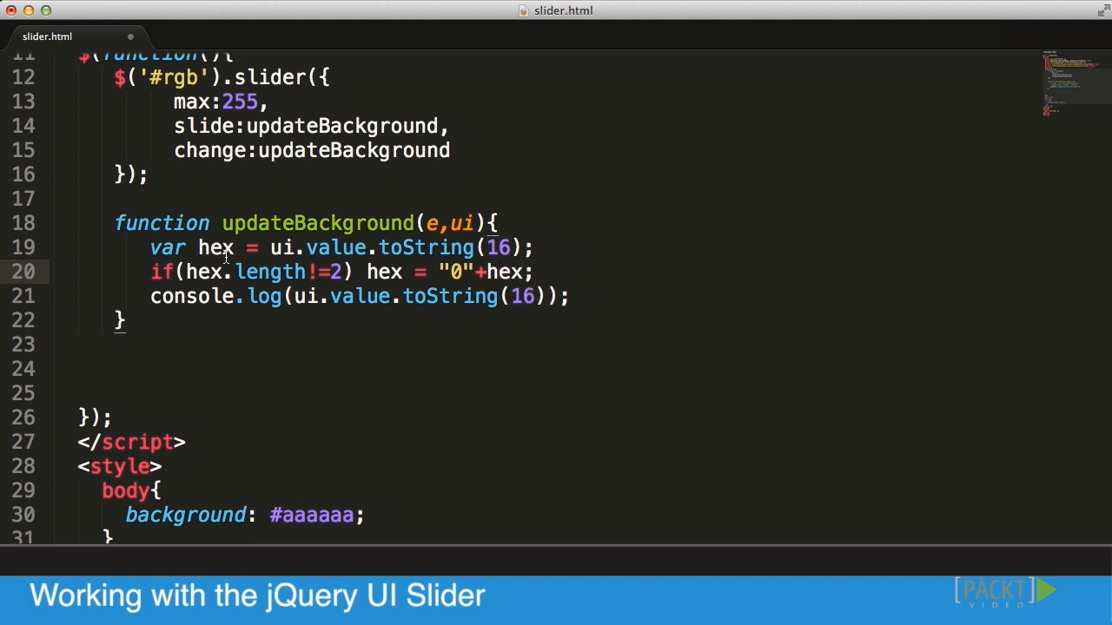
{"action": "double_click", "coordinate": [216, 246]}
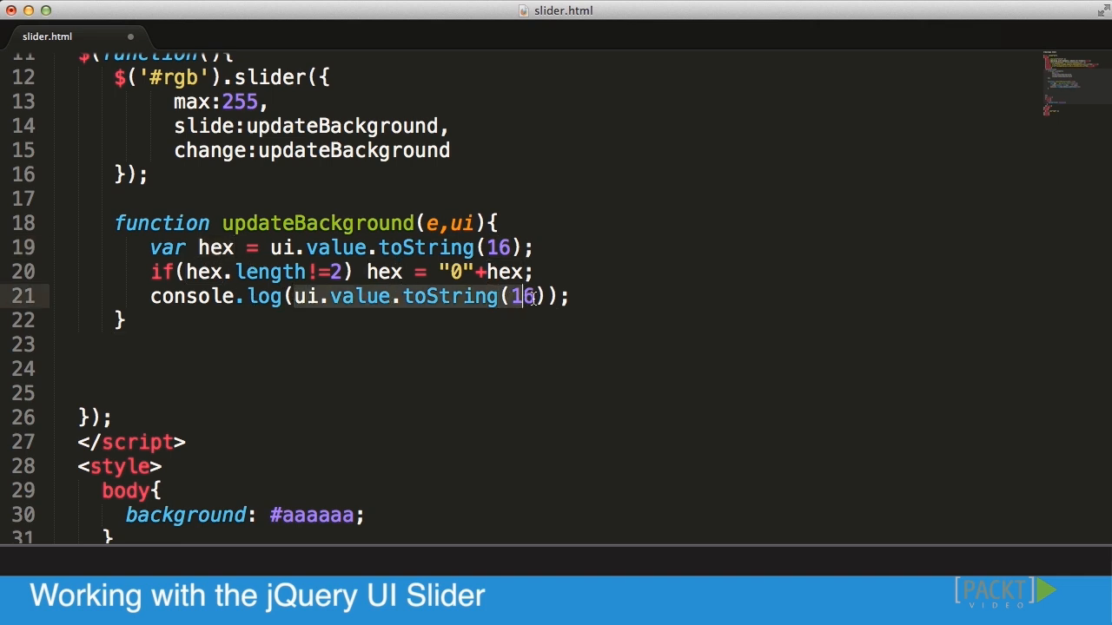
{"action": "type", "text": "hex"}
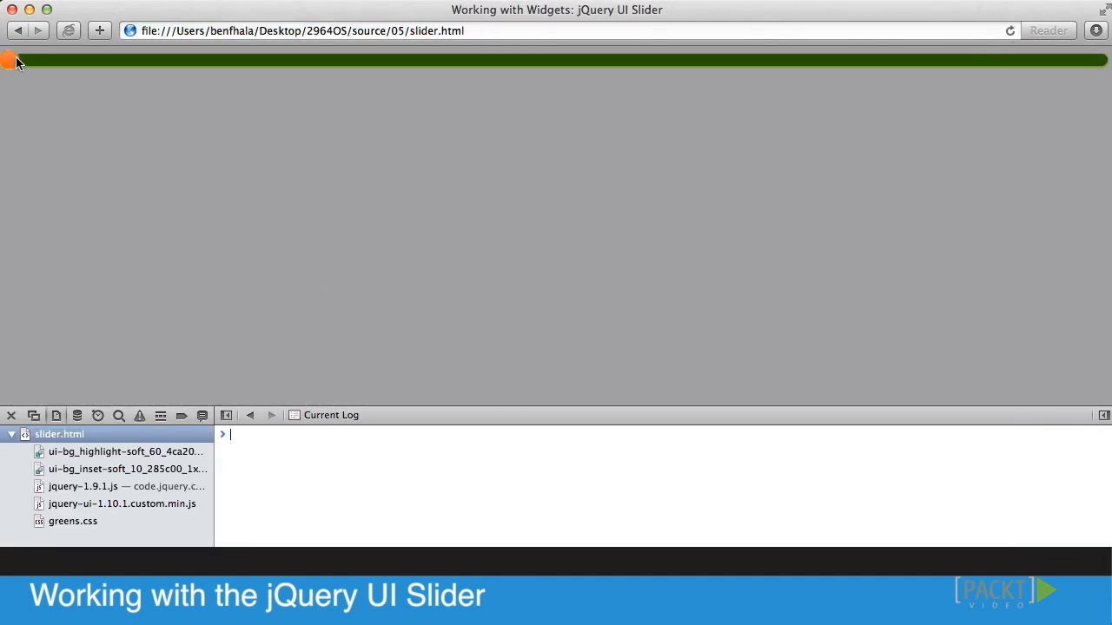
Drag the slider in Safari and see zero-padded hex values like 01 and 02 logged.
{"action": "left_click_drag", "start_coordinate": [14, 59], "coordinate": [365, 59]}
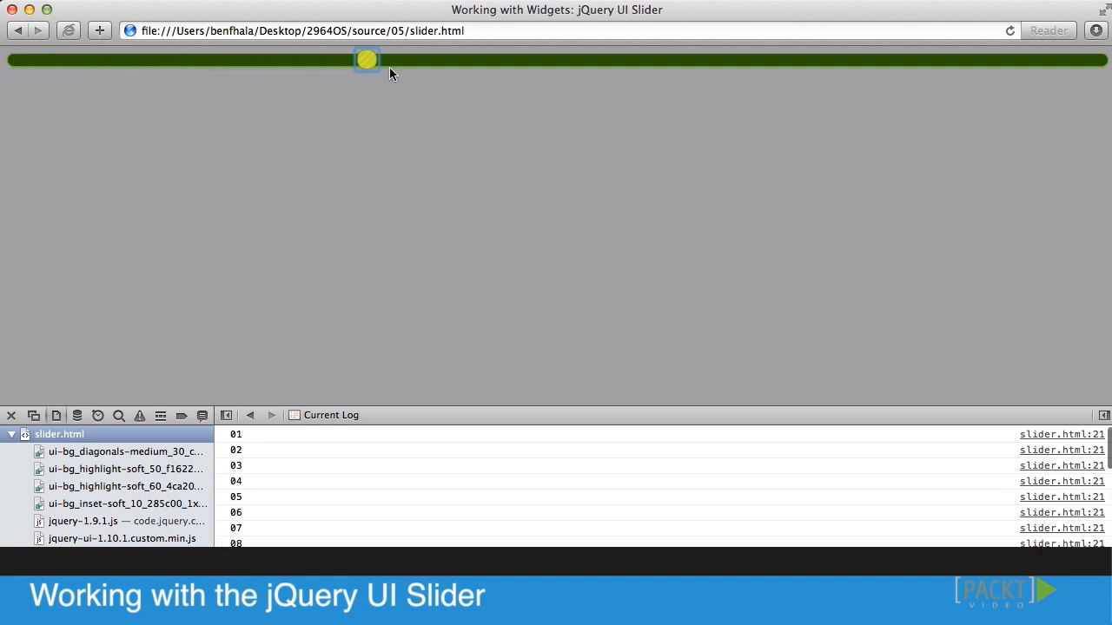
{"action": "left_click_drag", "start_coordinate": [364, 59], "coordinate": [426, 59]}
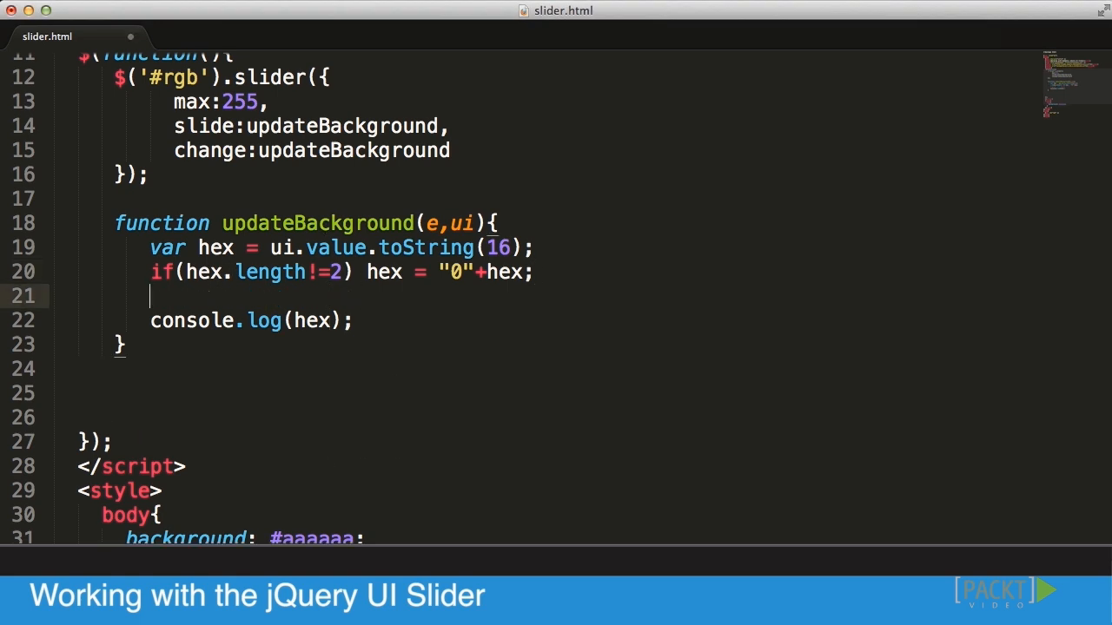
Build the grey colour string with hex = "#" + hex + hex+ hex; on line 21.
{"action": "type", "text": "hex ="}
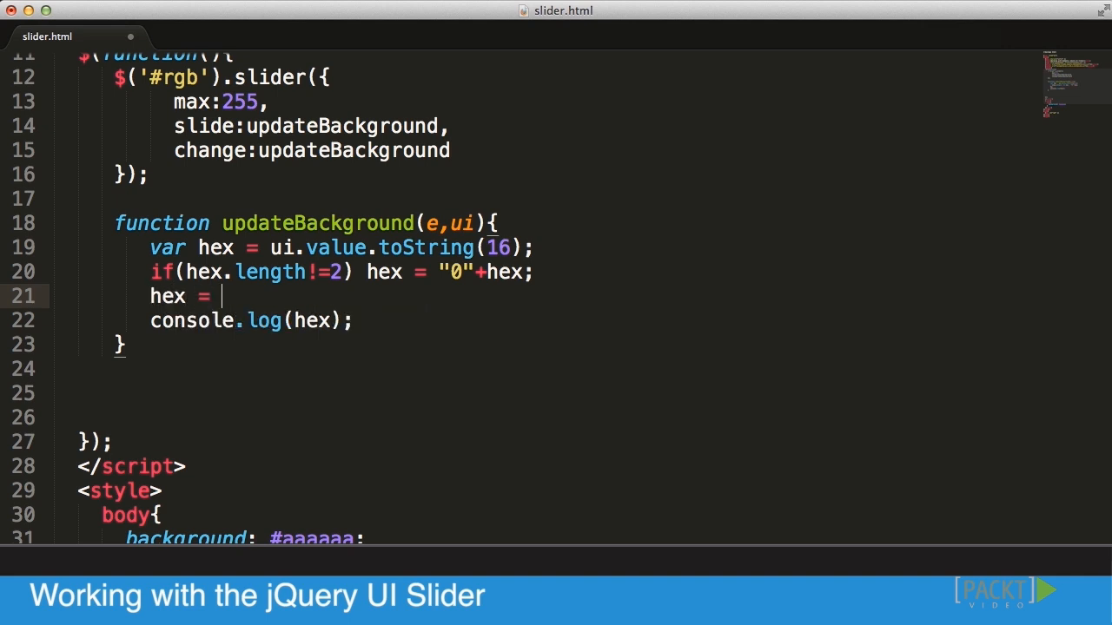
{"action": "type", "text": "\"#\""}
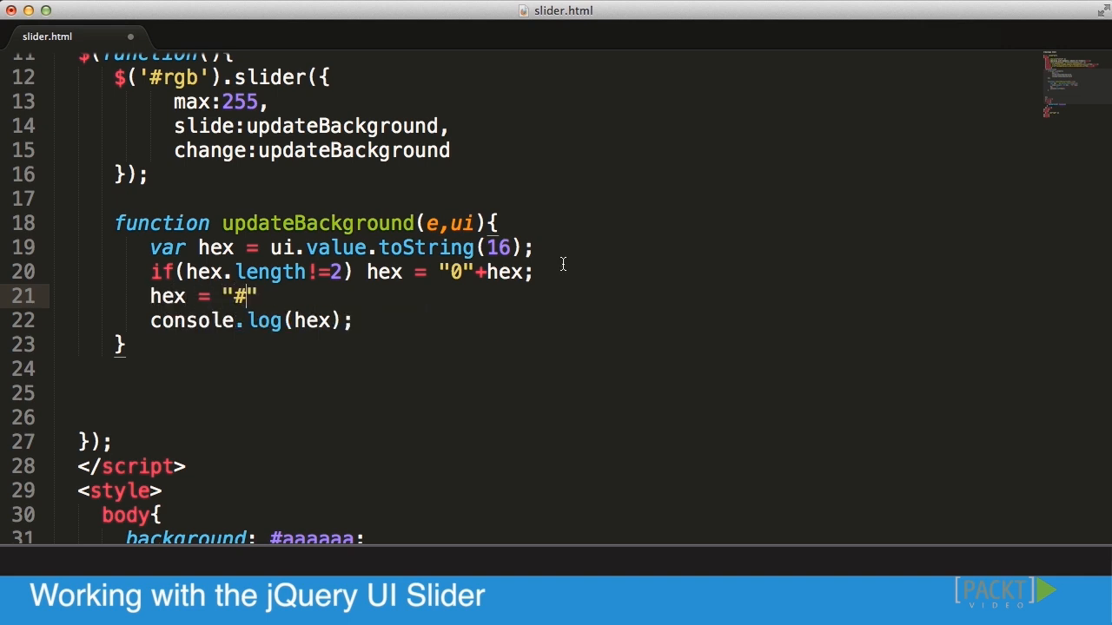
{"action": "scroll", "scroll_direction": "down", "scroll_amount": 3}
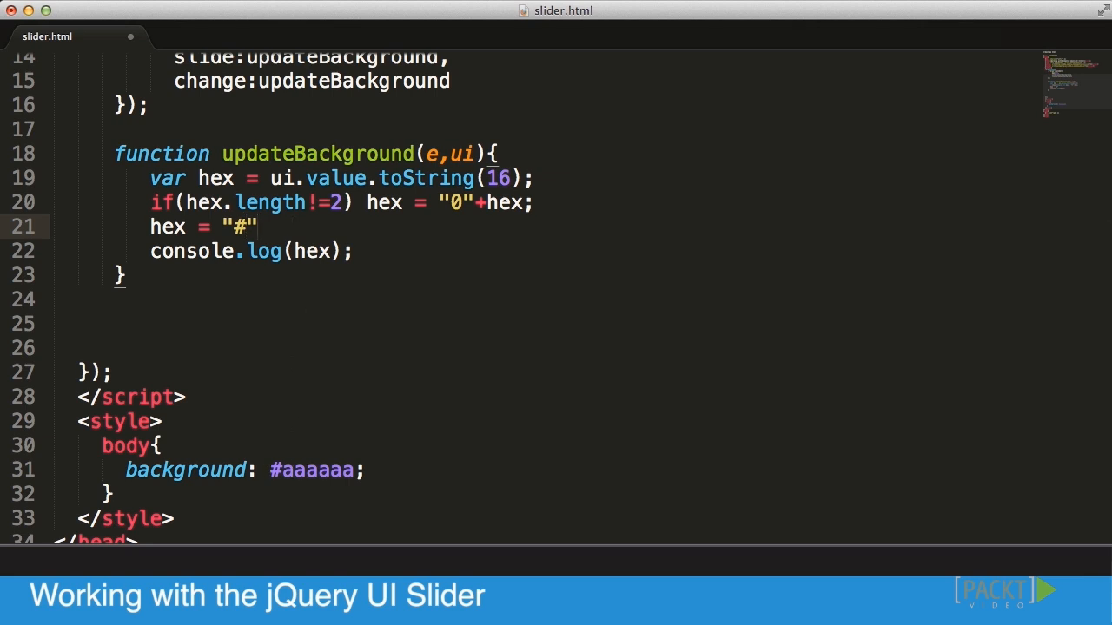
{"action": "type", "text": "+ hex +"}
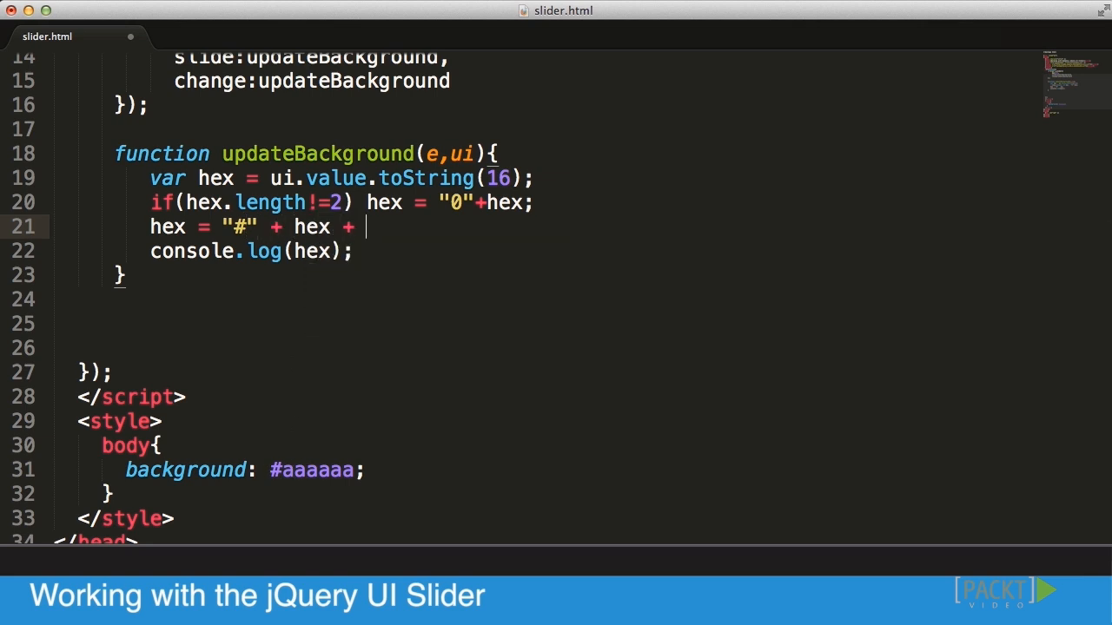
{"action": "type", "text": "hex+ hex;"}
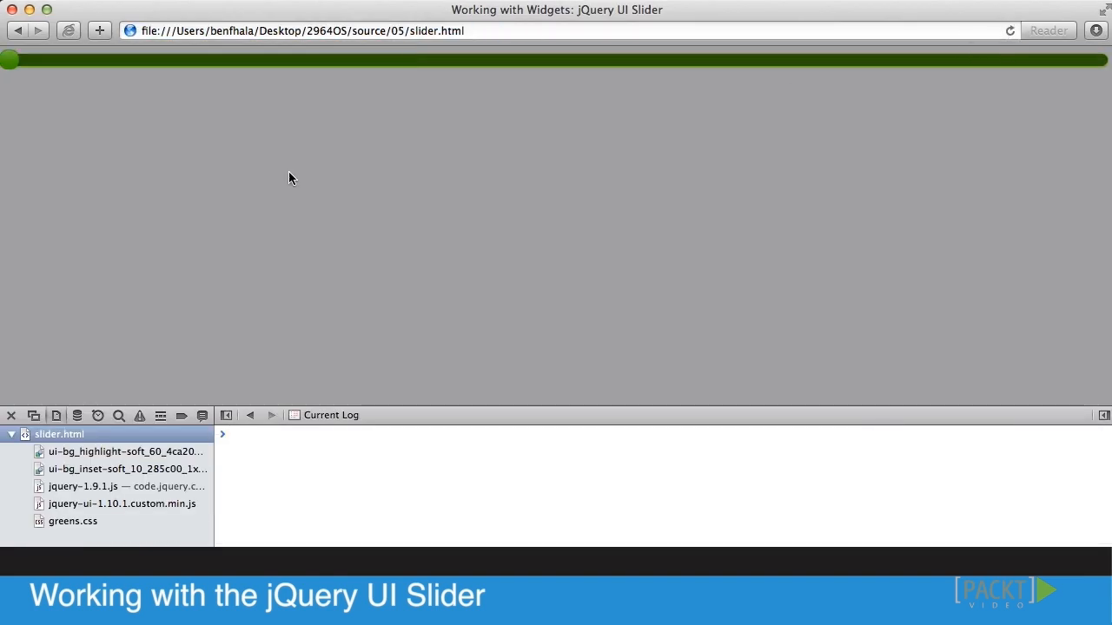
Drag the slider in Safari so the console logs grey codes from #010101 through #070707.
{"action": "left_click_drag", "start_coordinate": [11, 59], "coordinate": [149, 59]}
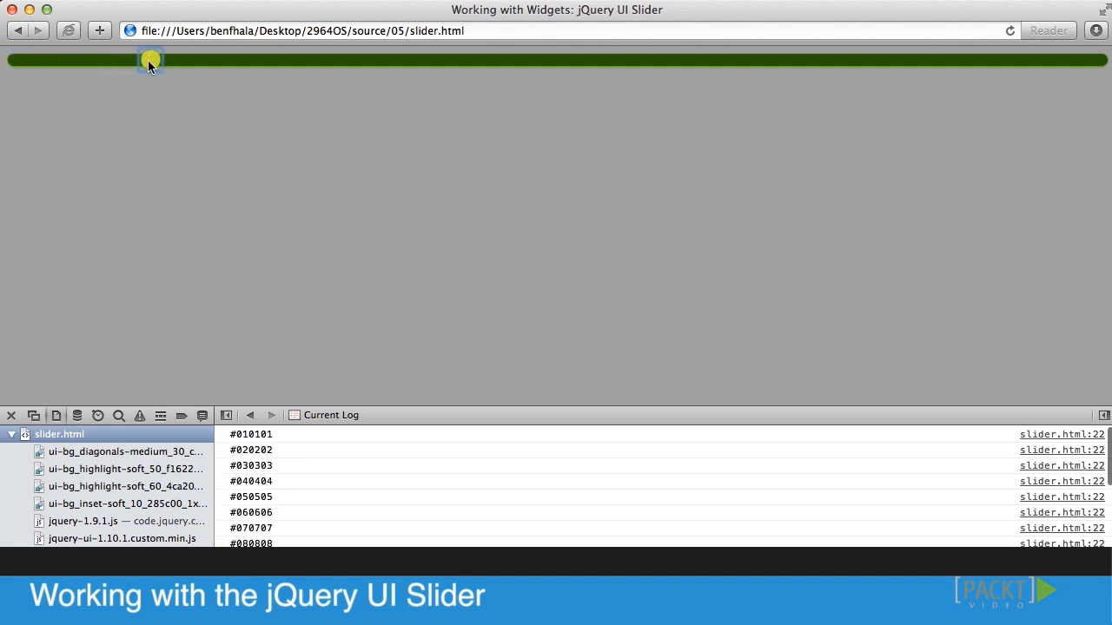
{"action": "left_click", "coordinate": [153, 59]}
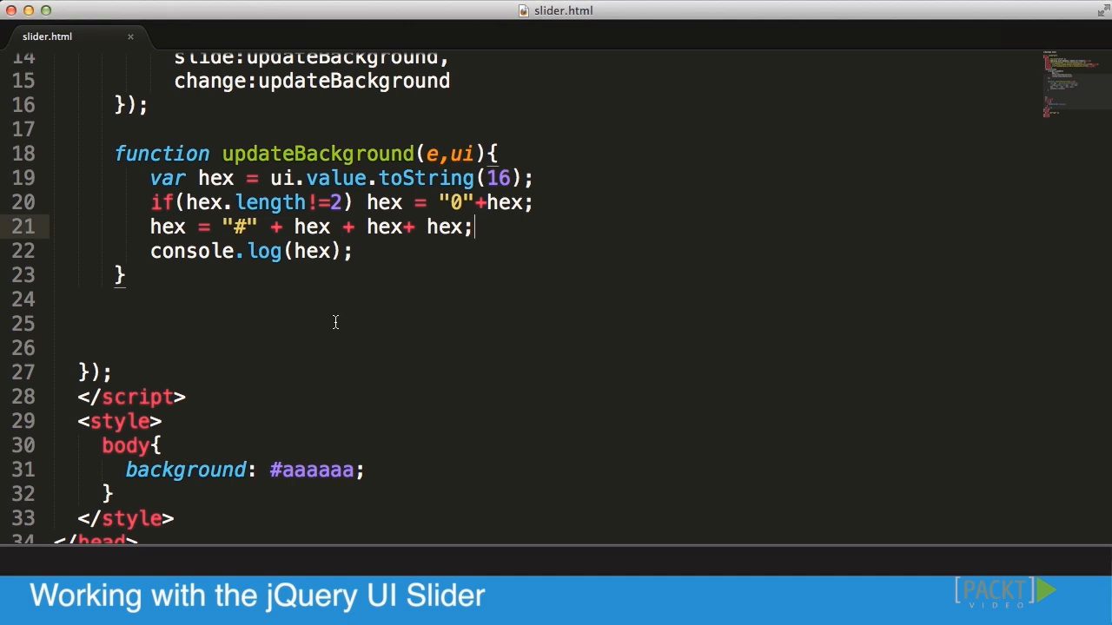
Replace the console.log line with $('body').css({background:hex}); and review the object literal.
{"action": "left_click", "coordinate": [174, 250]}
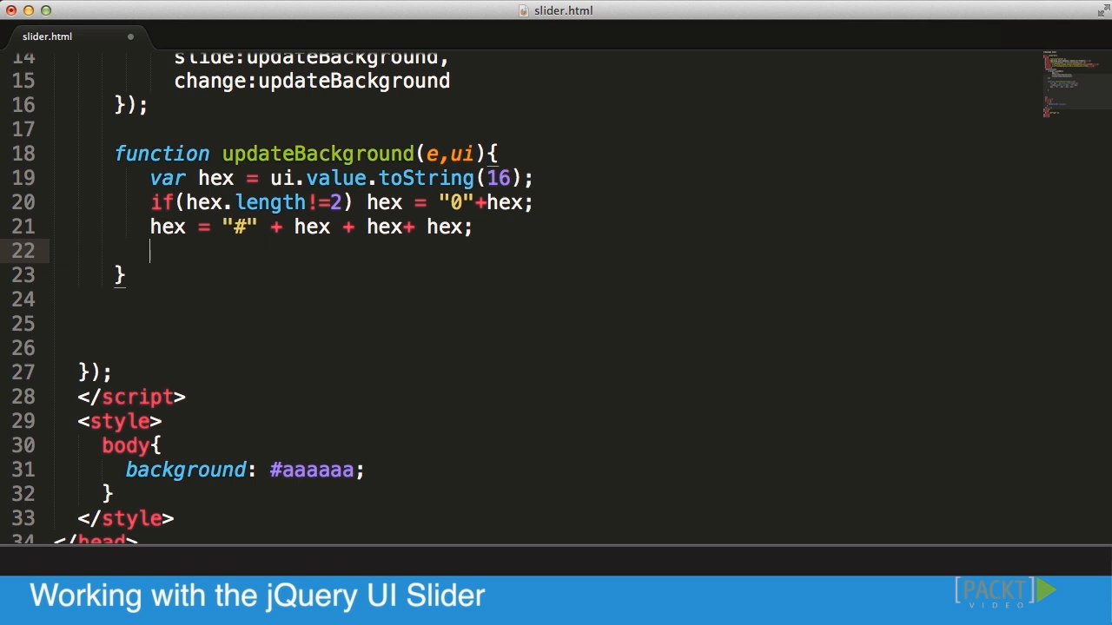
{"action": "type", "text": "$"}
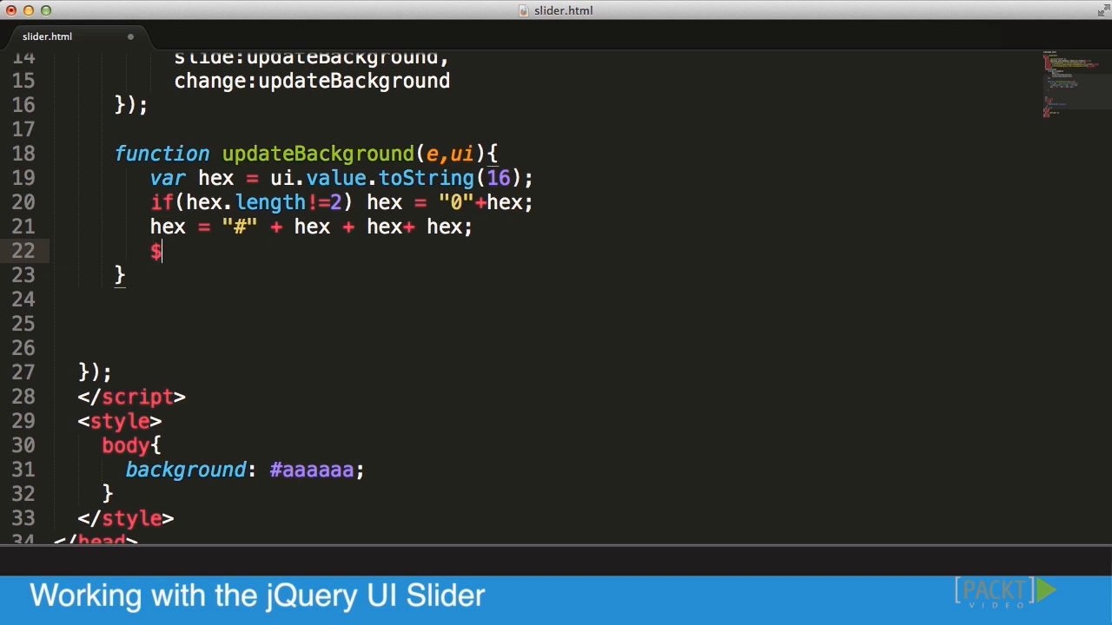
{"action": "type", "text": "()"}
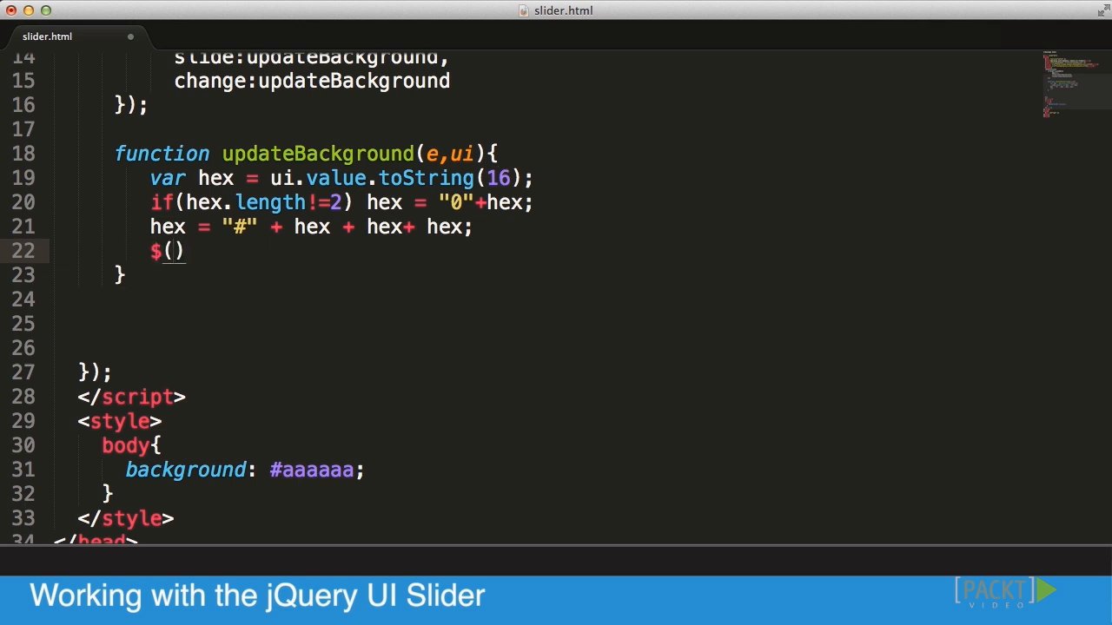
{"action": "type", "text": "'body')."}
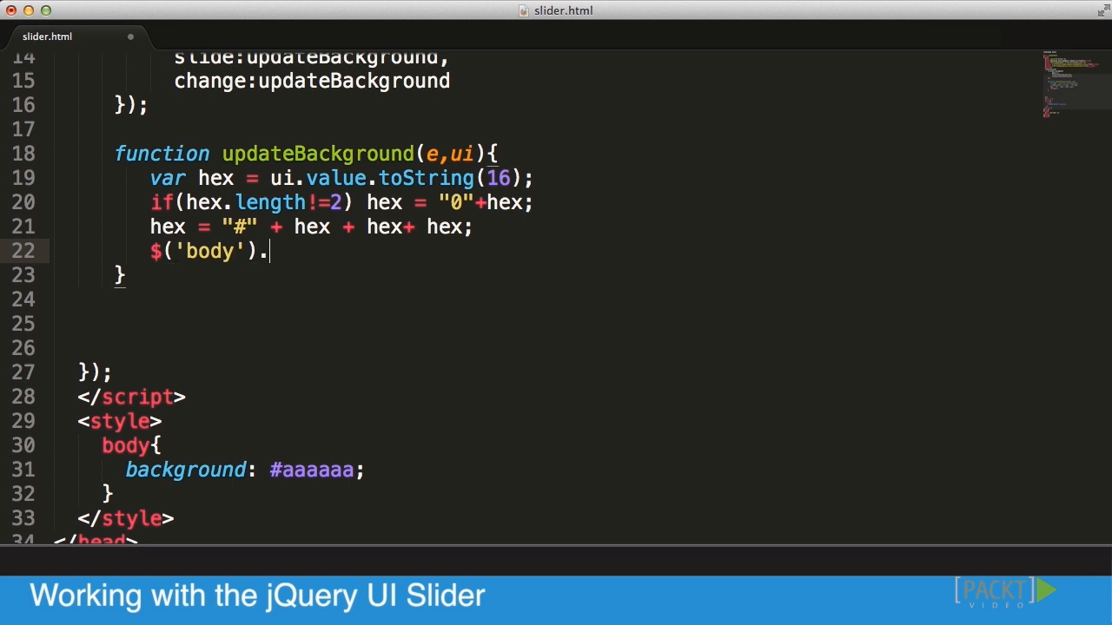
{"action": "type", "text": "css"}
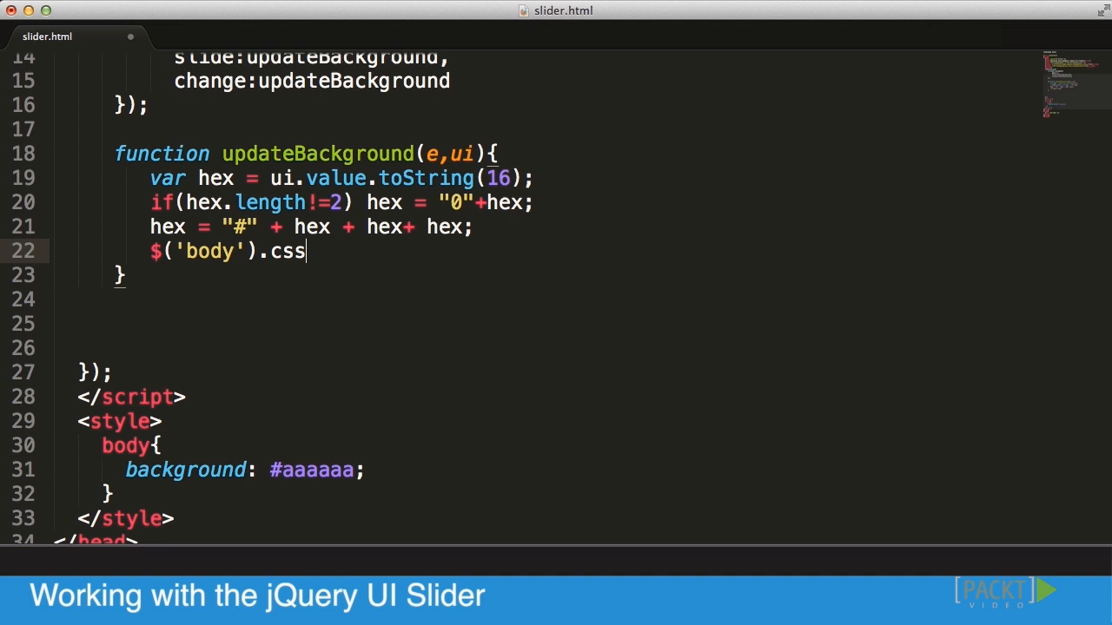
{"action": "type", "text": "()"}
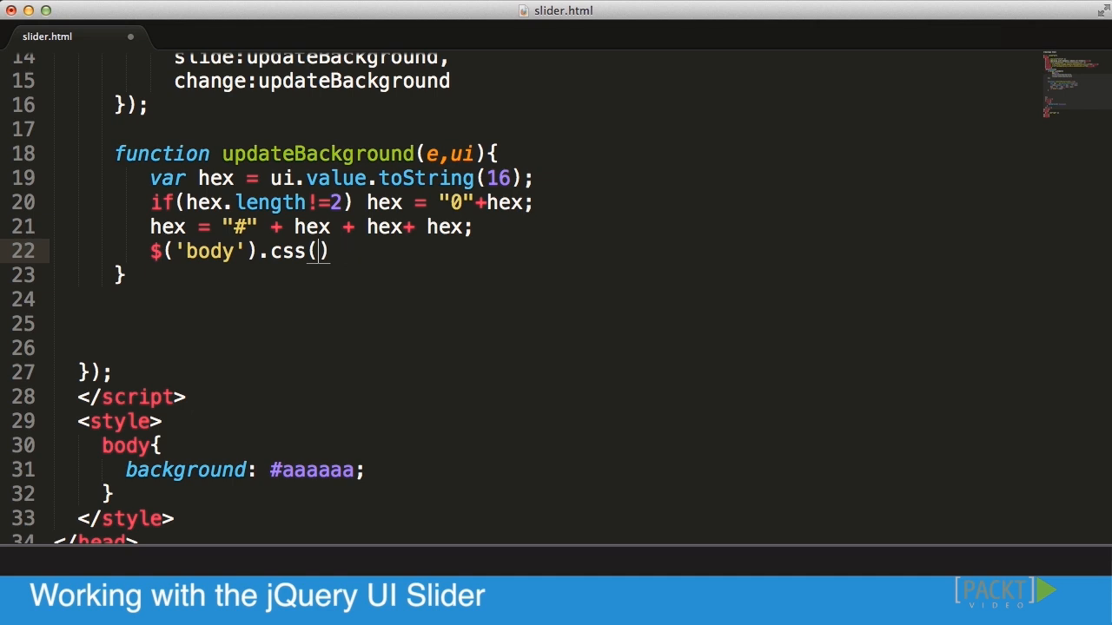
{"action": "type", "text": "{}"}
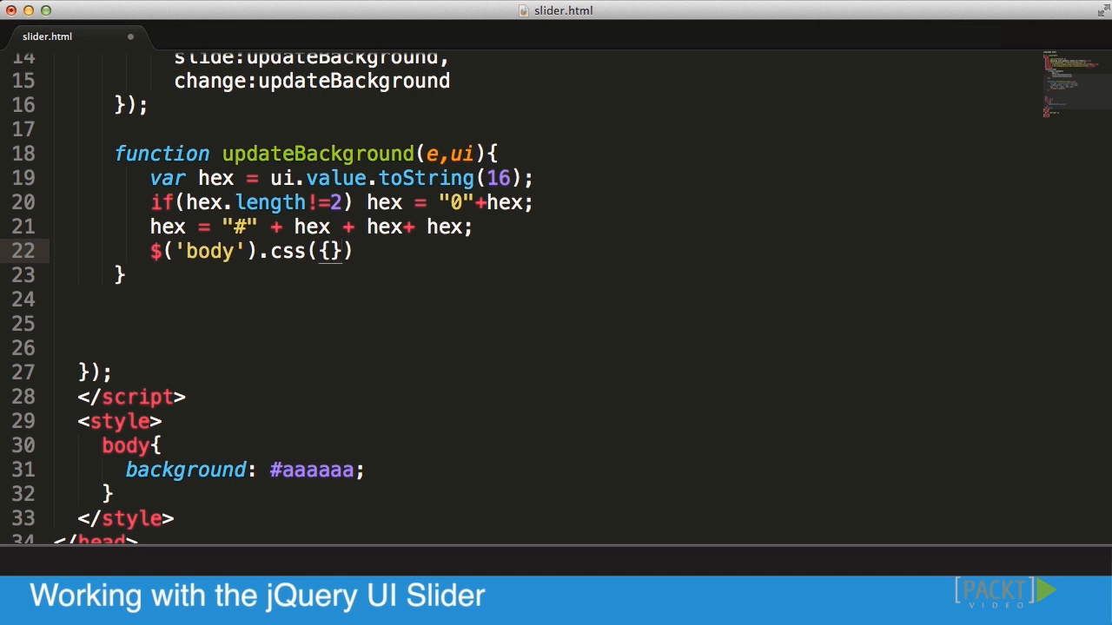
{"action": "type", "text": "background"}
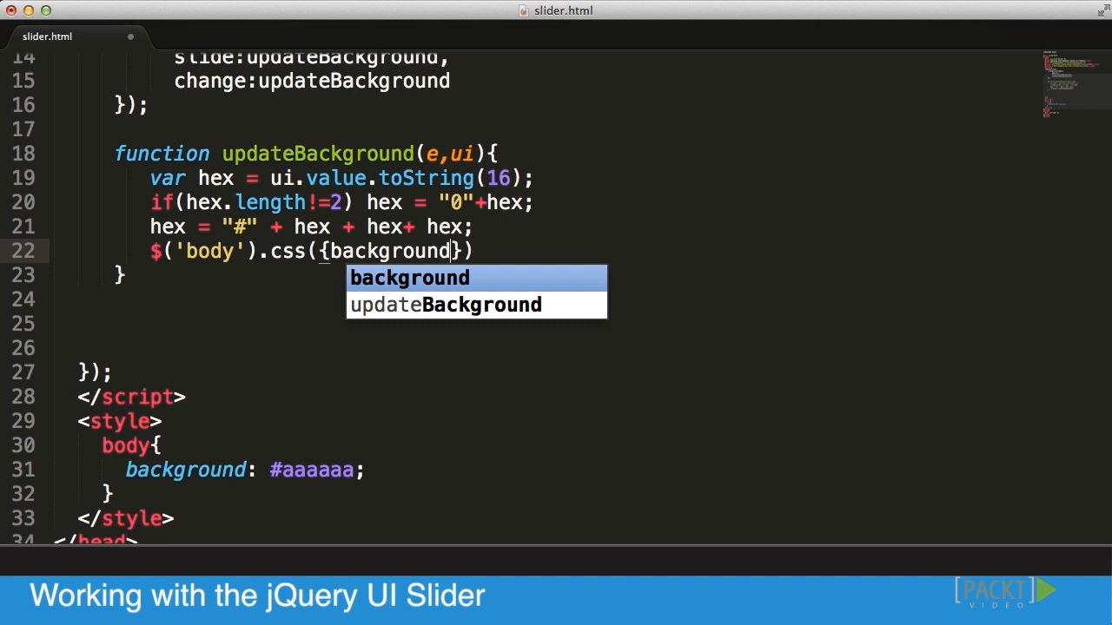
{"action": "type", "text": ":hex"}
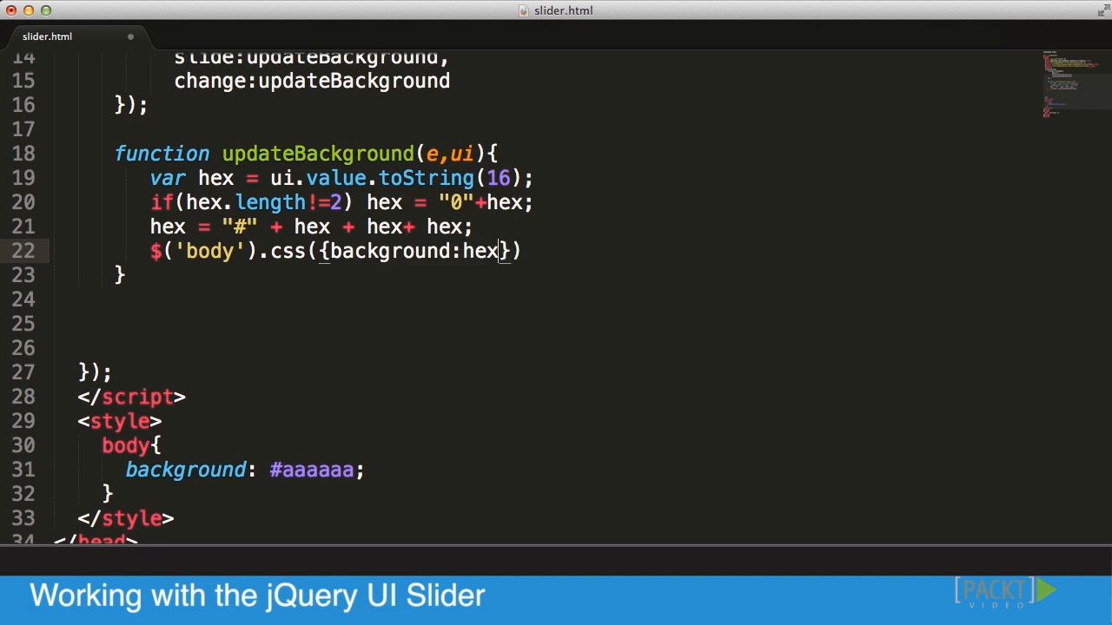
{"action": "type", "text": ";"}
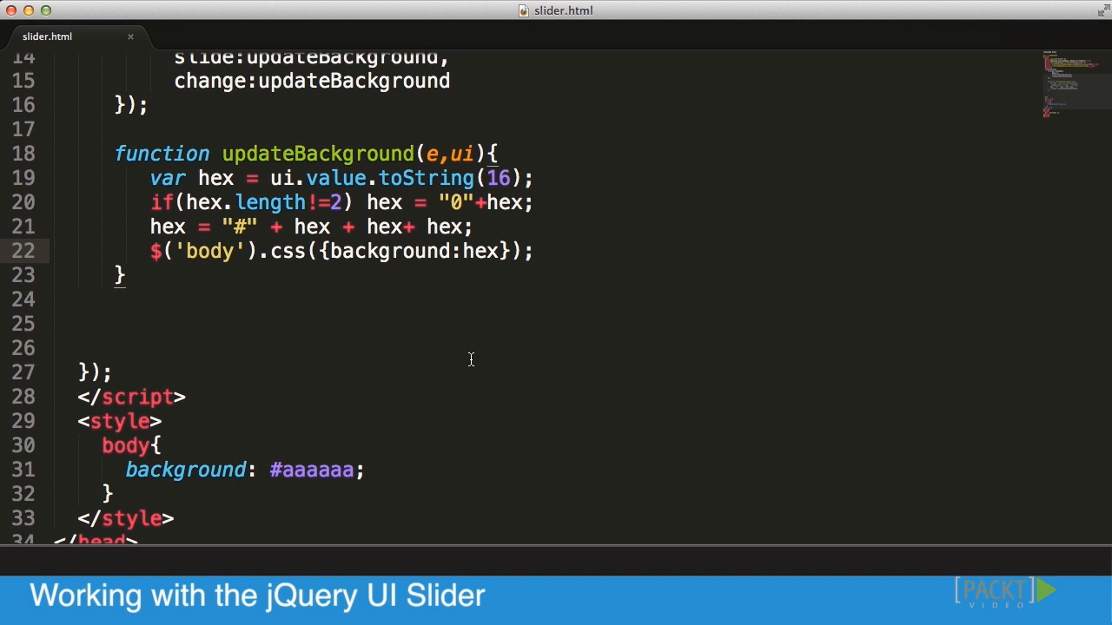
{"action": "scroll", "scroll_direction": "down", "scroll_amount": 3}
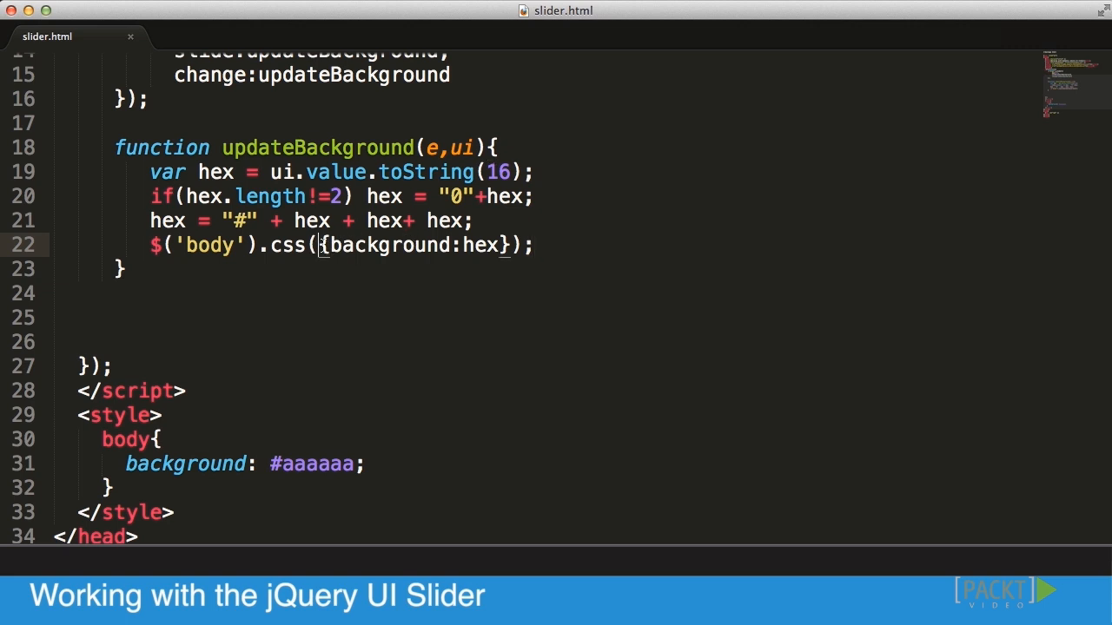
{"action": "double_click", "coordinate": [413, 245]}
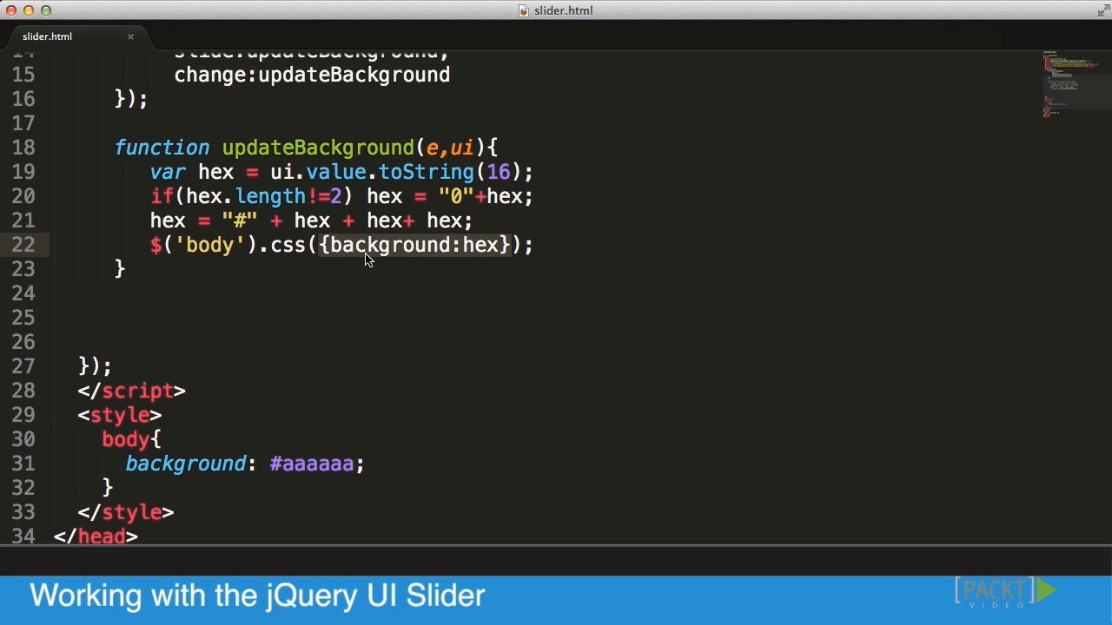
{"action": "mouse_move", "coordinate": [443, 250]}
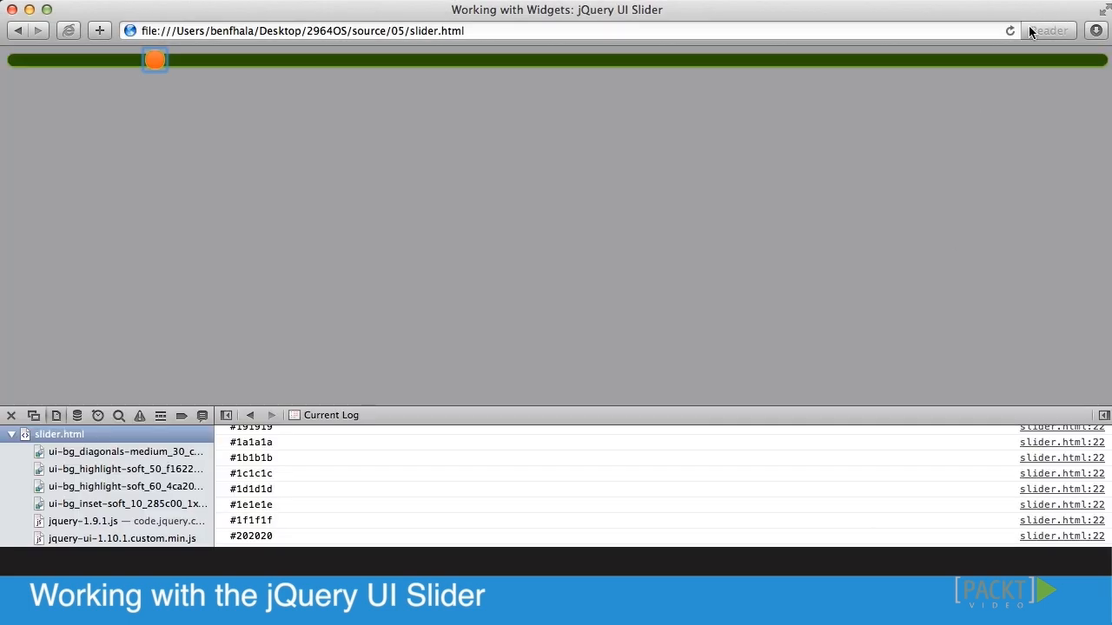
Drag the slider across its range so the page background shifts from near black through greys to white.
{"action": "left_click_drag", "start_coordinate": [155, 59], "coordinate": [10, 59]}
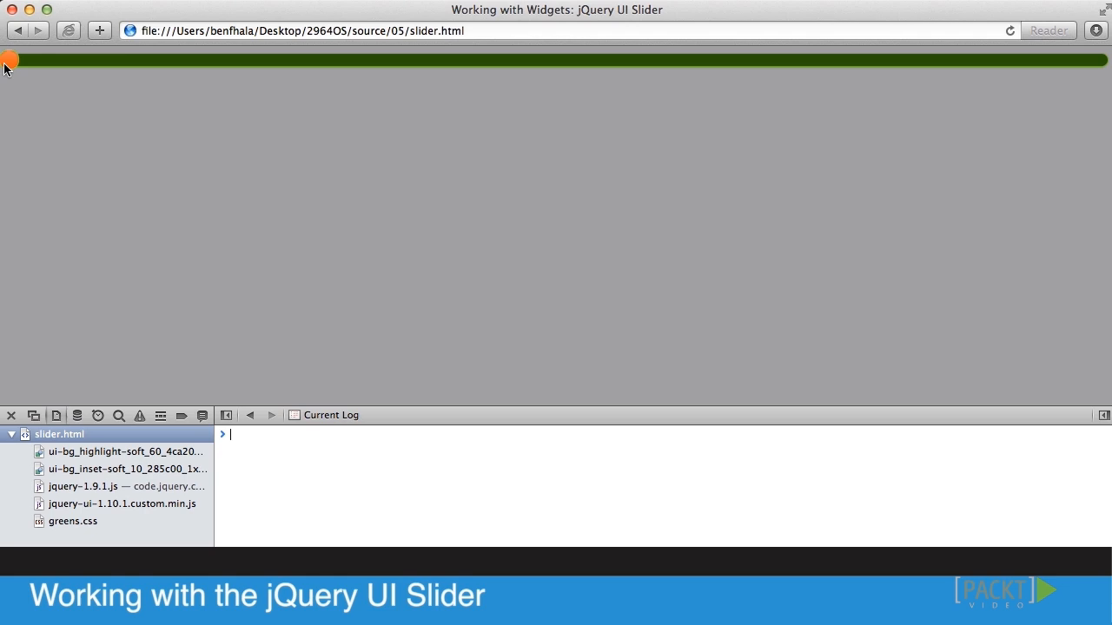
{"action": "left_click_drag", "start_coordinate": [11, 60], "coordinate": [253, 59]}
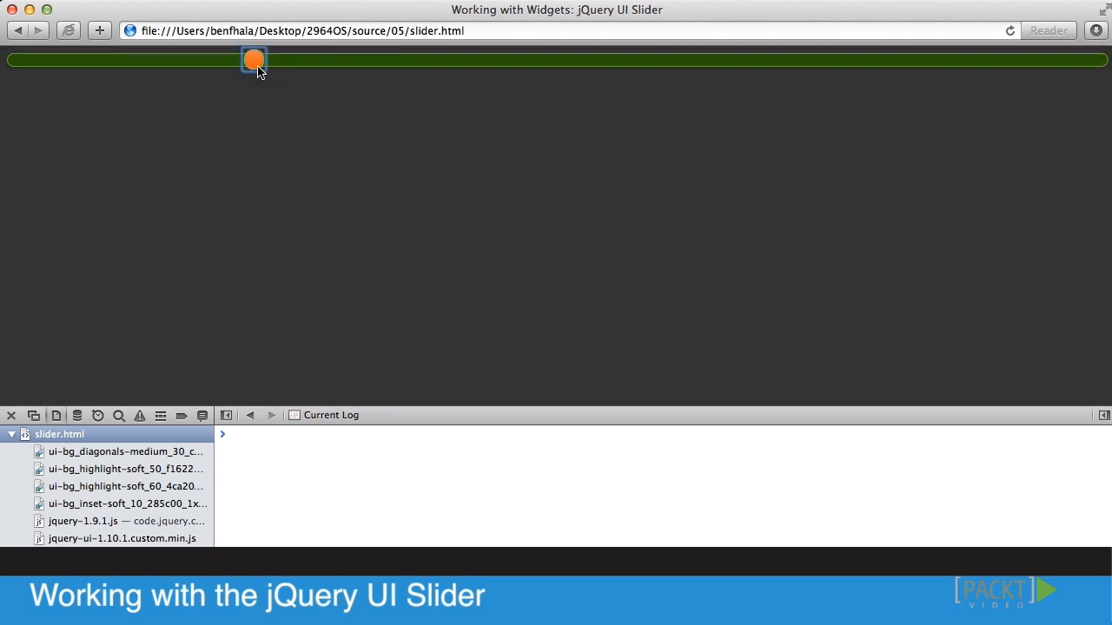
{"action": "left_click_drag", "start_coordinate": [254, 59], "coordinate": [612, 59]}
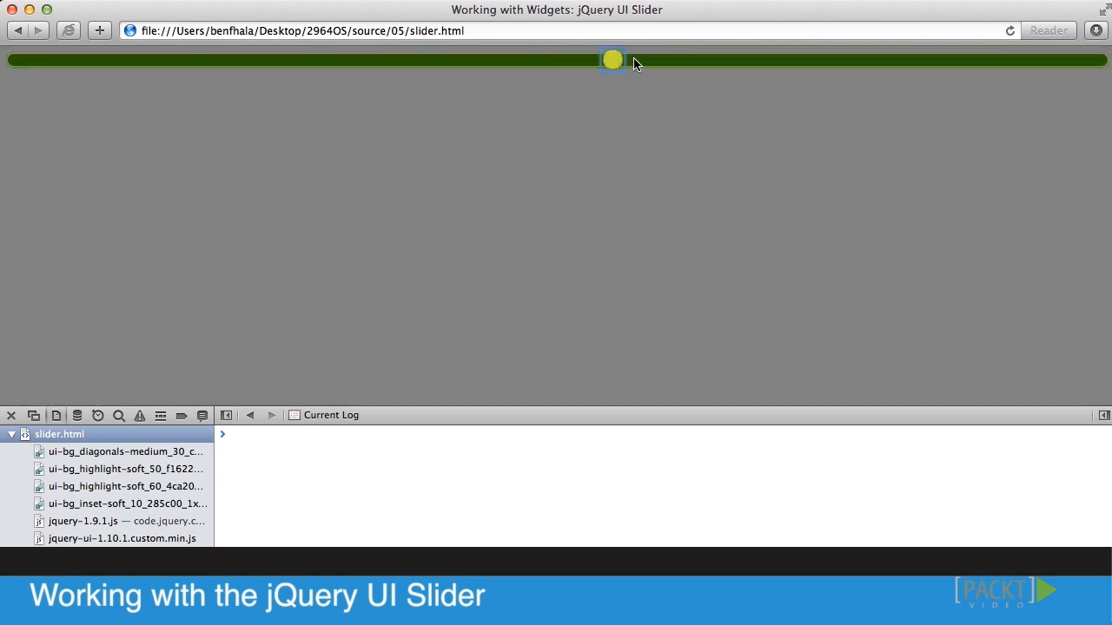
{"action": "left_click_drag", "start_coordinate": [611, 59], "coordinate": [1096, 59]}
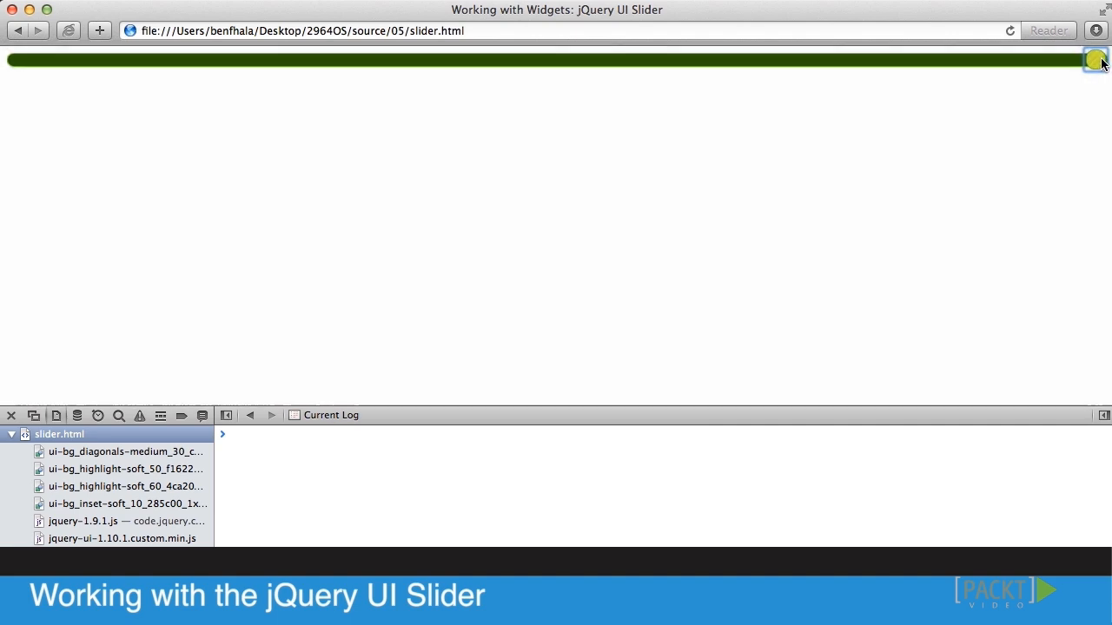
{"action": "left_click_drag", "start_coordinate": [1094, 59], "coordinate": [905, 59]}
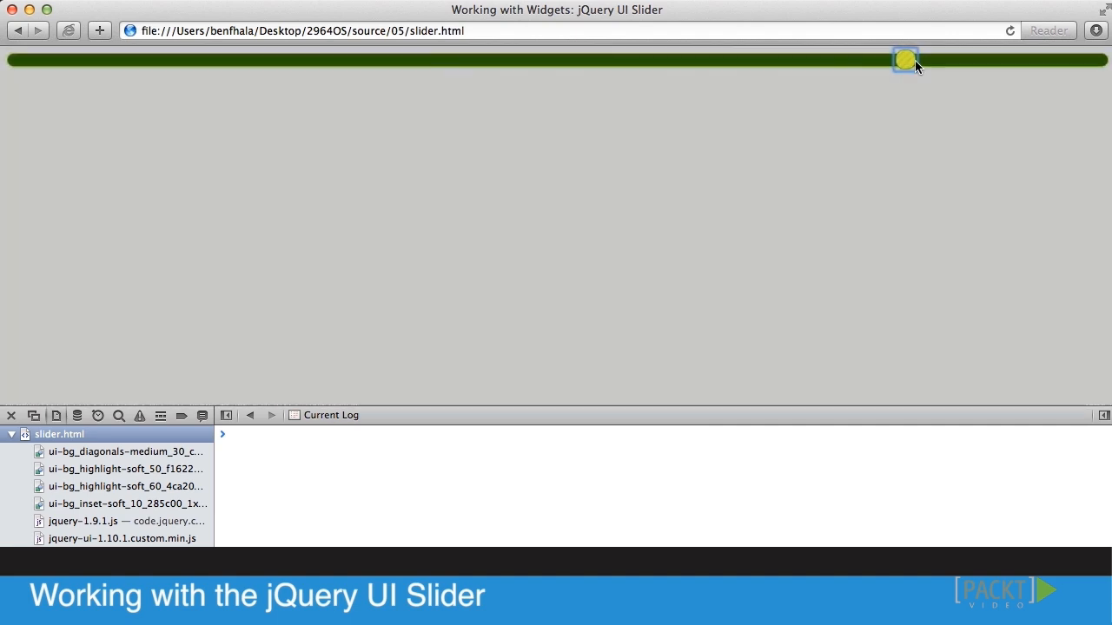
{"action": "left_click_drag", "start_coordinate": [905, 59], "coordinate": [552, 60]}
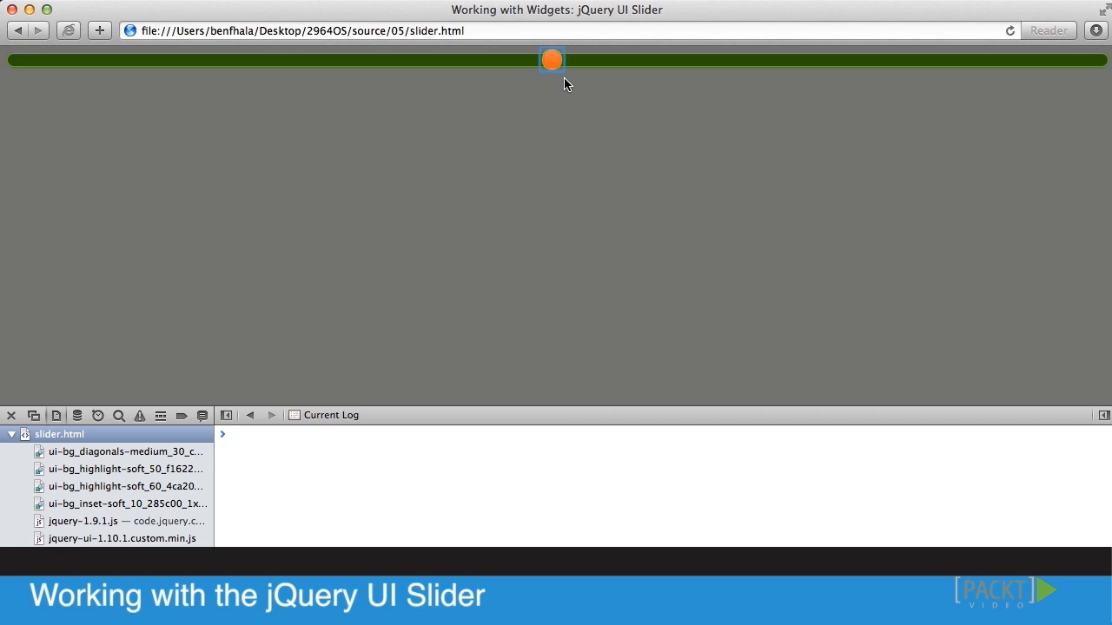
{"action": "left_click_drag", "start_coordinate": [553, 60], "coordinate": [750, 59]}
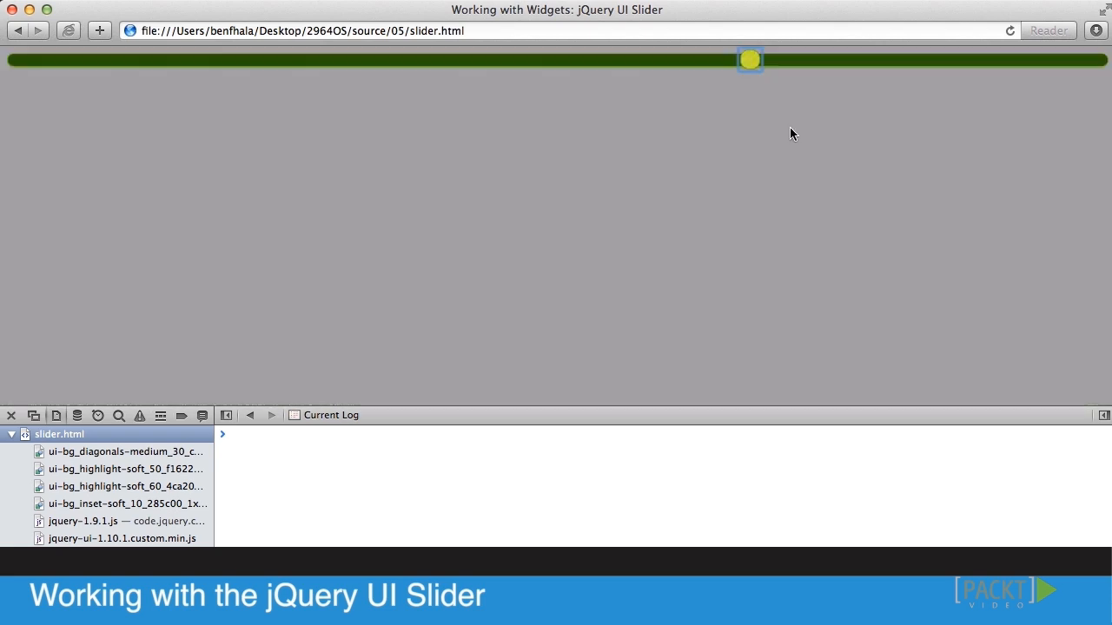
{"action": "left_click_drag", "start_coordinate": [750, 59], "coordinate": [865, 59]}
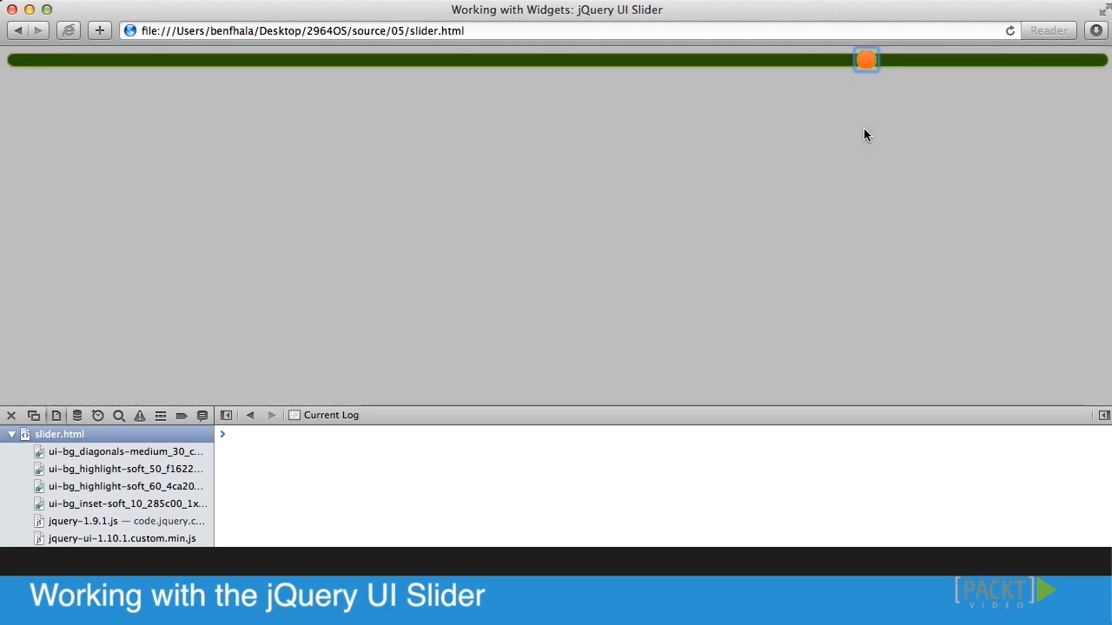
{"action": "mouse_move", "coordinate": [831, 121]}
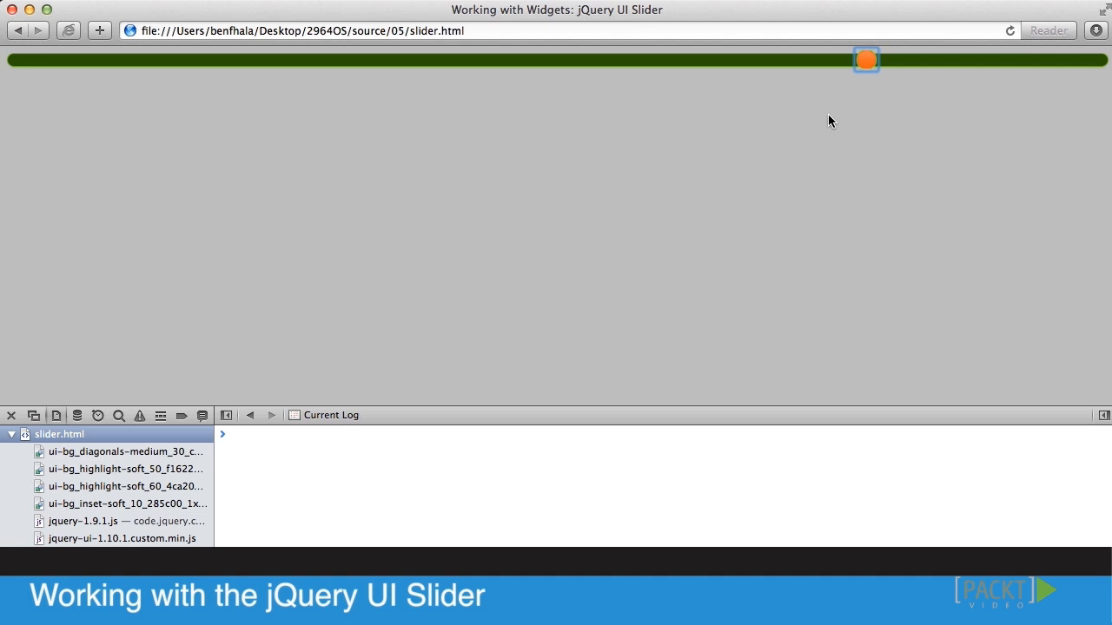
{"action": "mouse_move", "coordinate": [774, 174]}
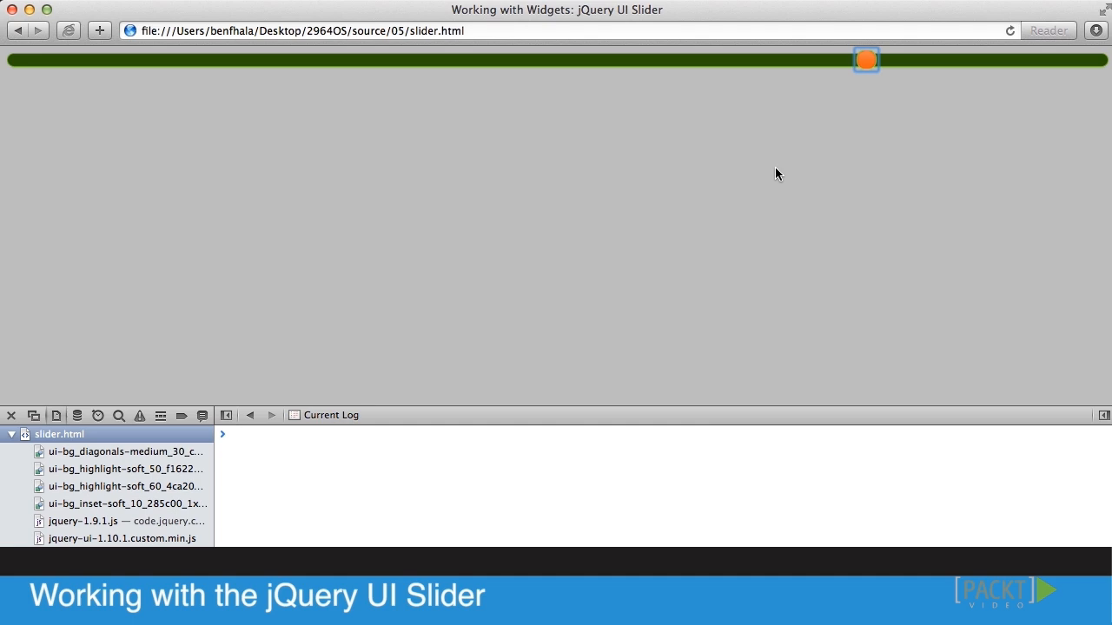